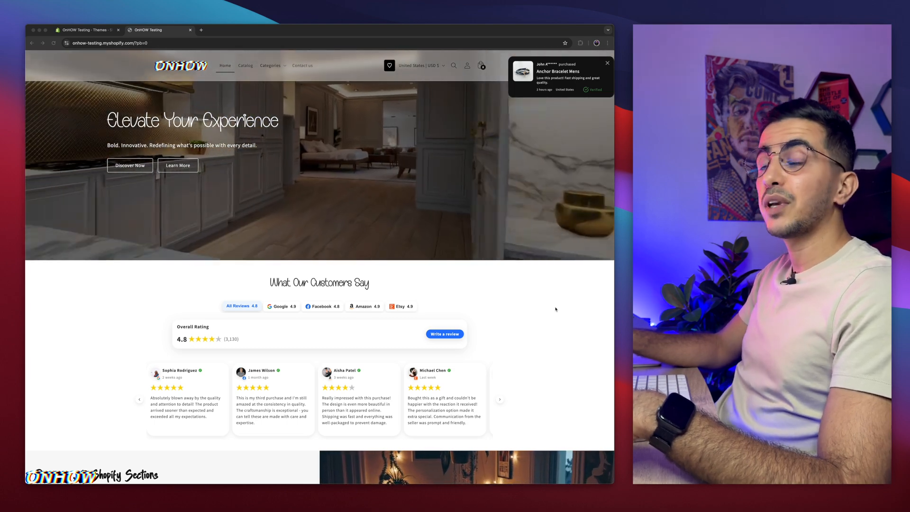
# - Switch the What Our Customers Say reviews to Google, then to Amazon
pyautogui.click(608, 62)
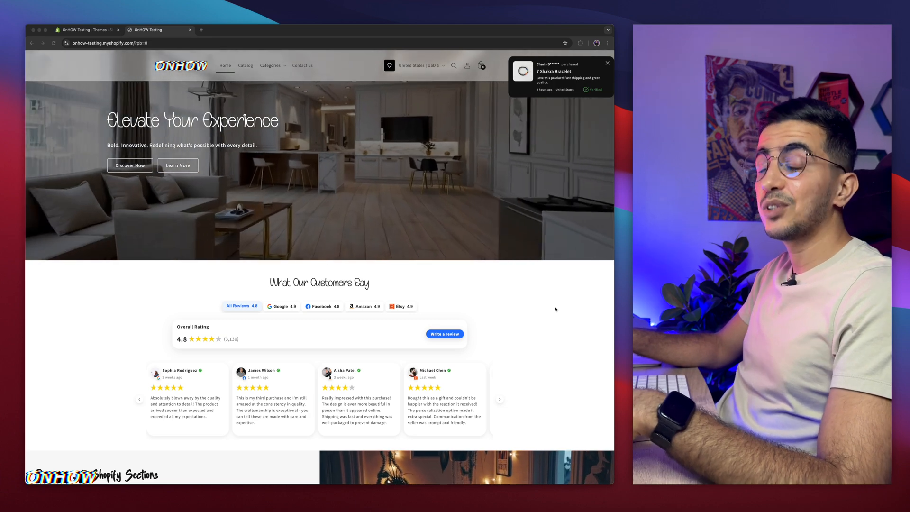
pyautogui.click(607, 63)
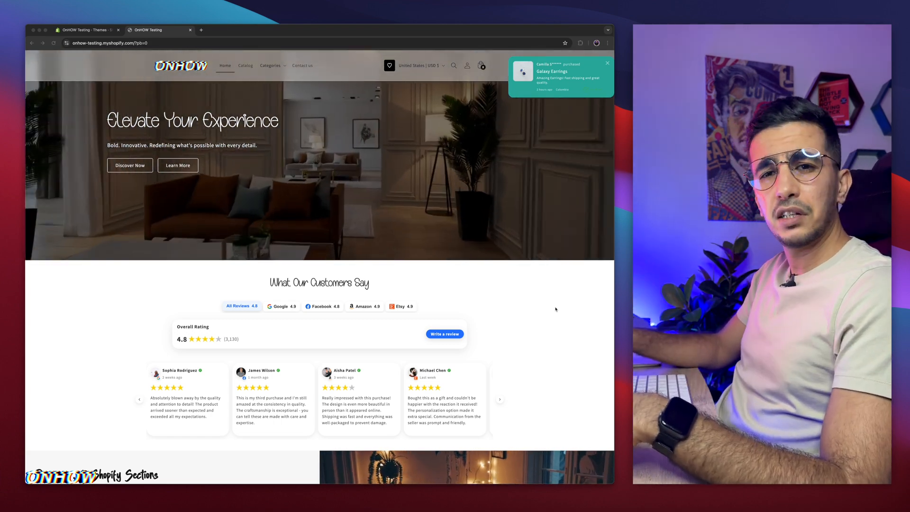
pyautogui.click(608, 63)
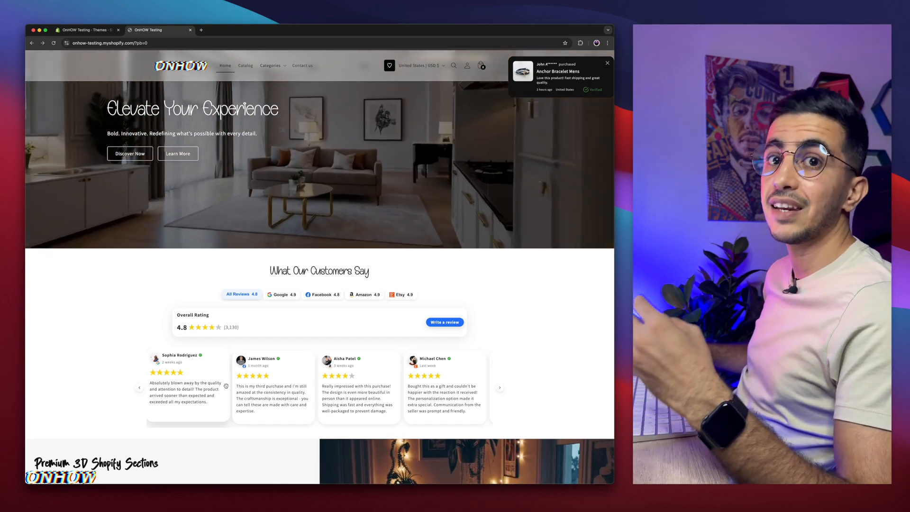
pyautogui.click(281, 294)
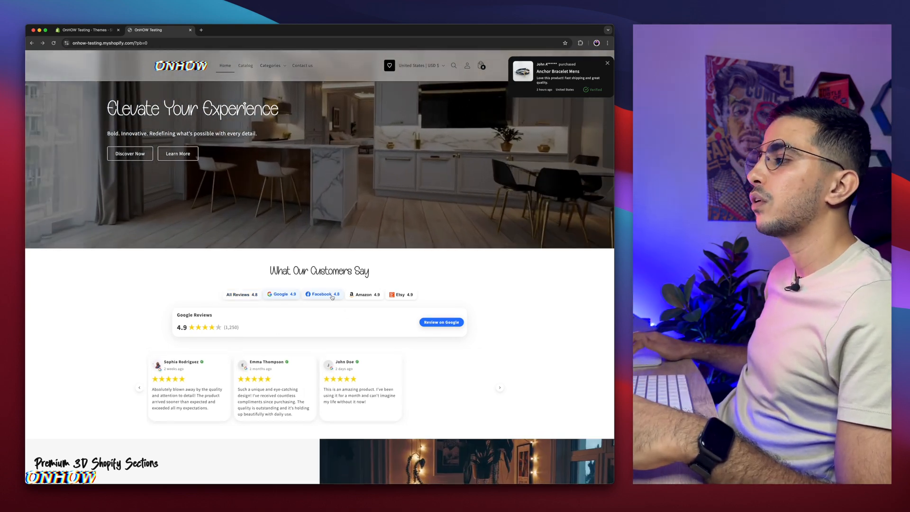
pyautogui.click(364, 294)
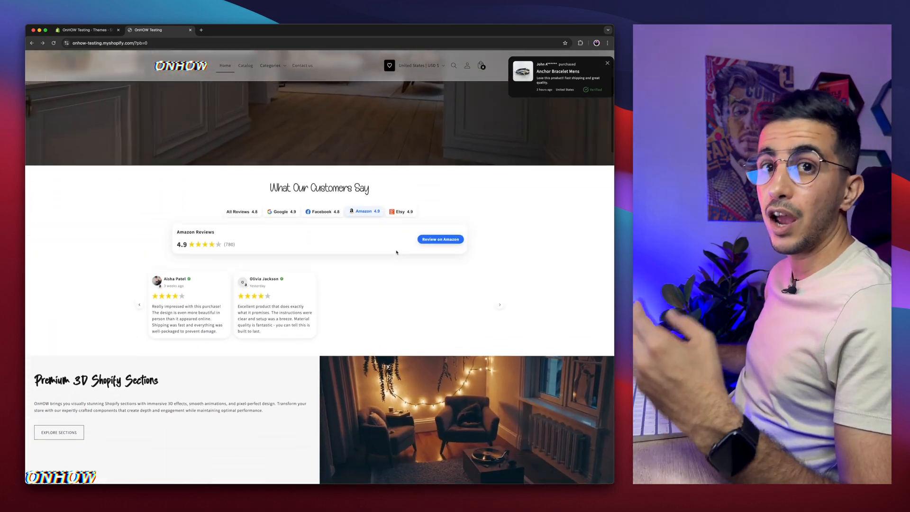
# - Scroll past the store map, image slider, products and partner logos to the FAQ
pyautogui.scroll(-3)
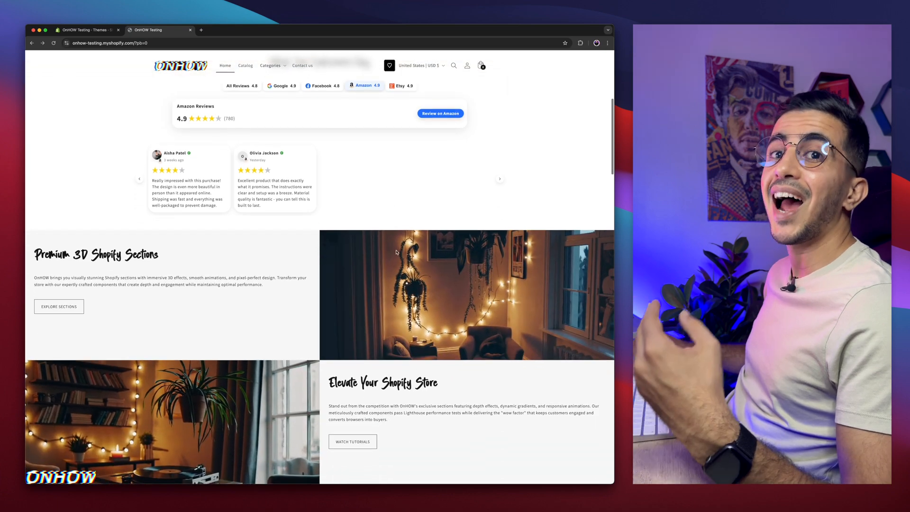
pyautogui.scroll(-3)
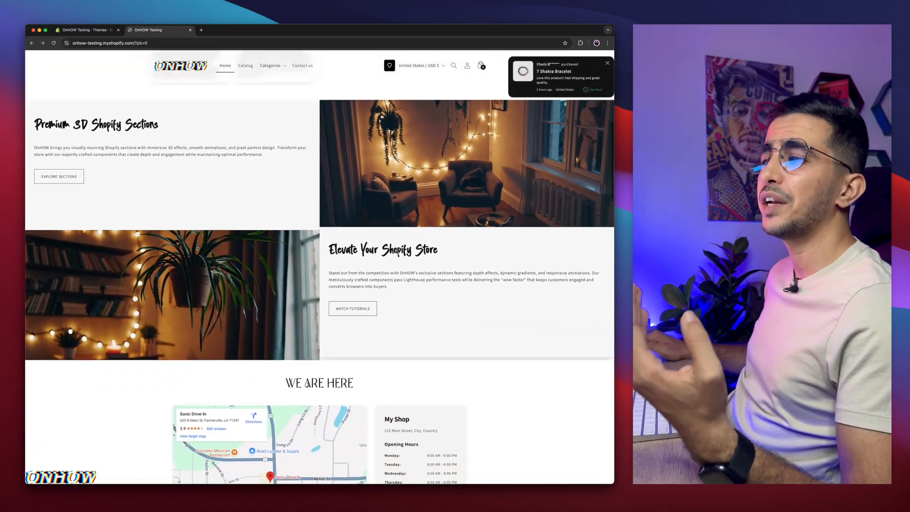
pyautogui.scroll(-3)
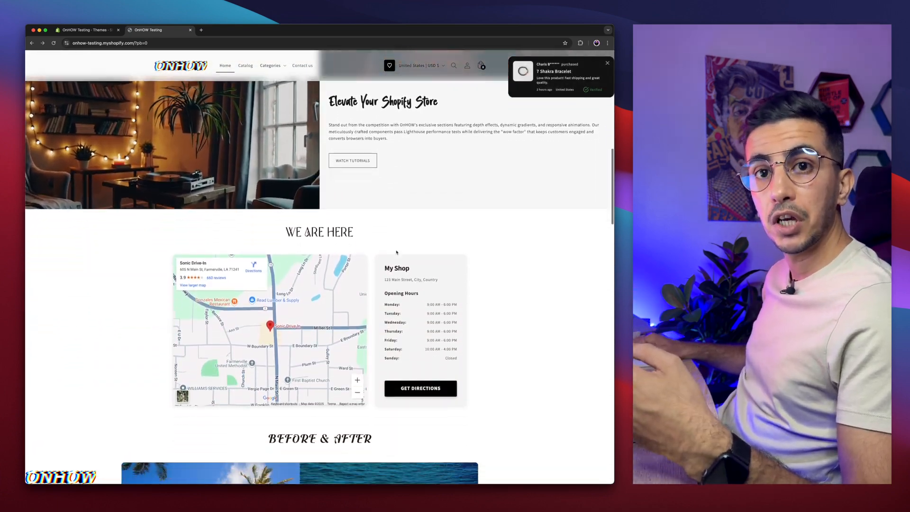
pyautogui.scroll(-3)
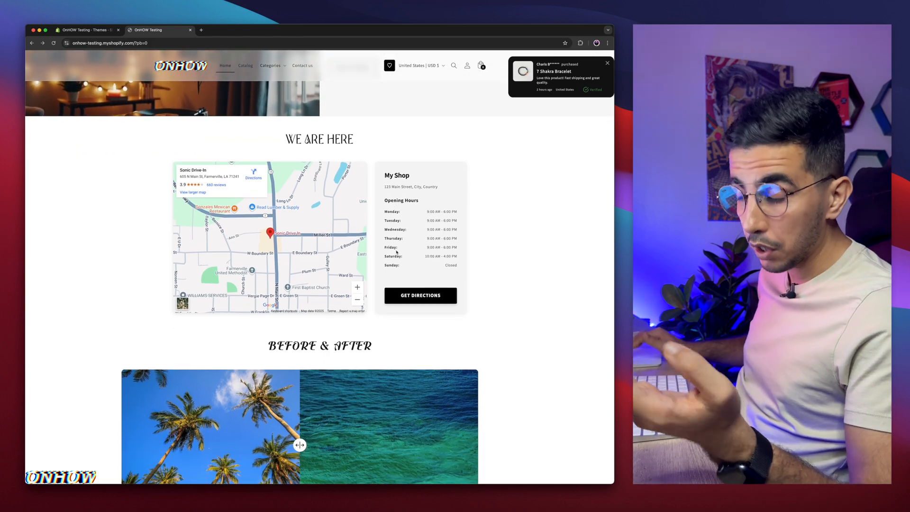
pyautogui.scroll(-3)
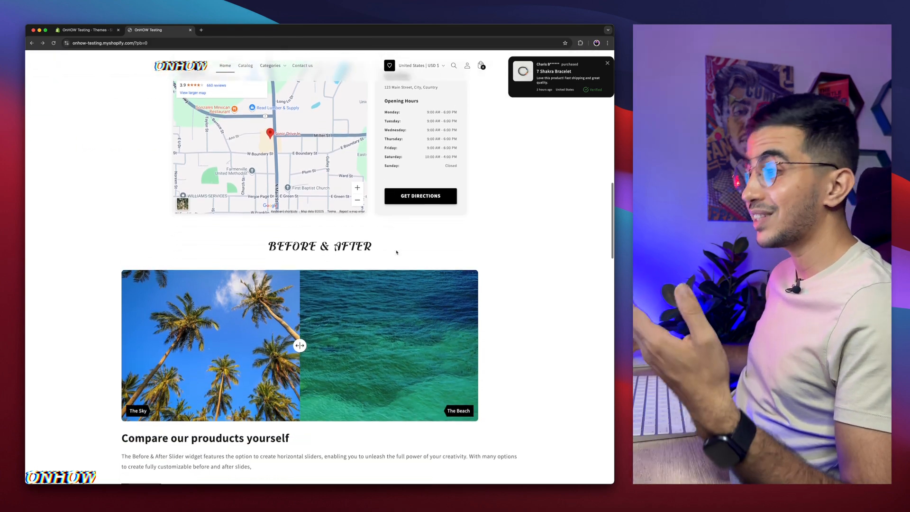
pyautogui.scroll(-3)
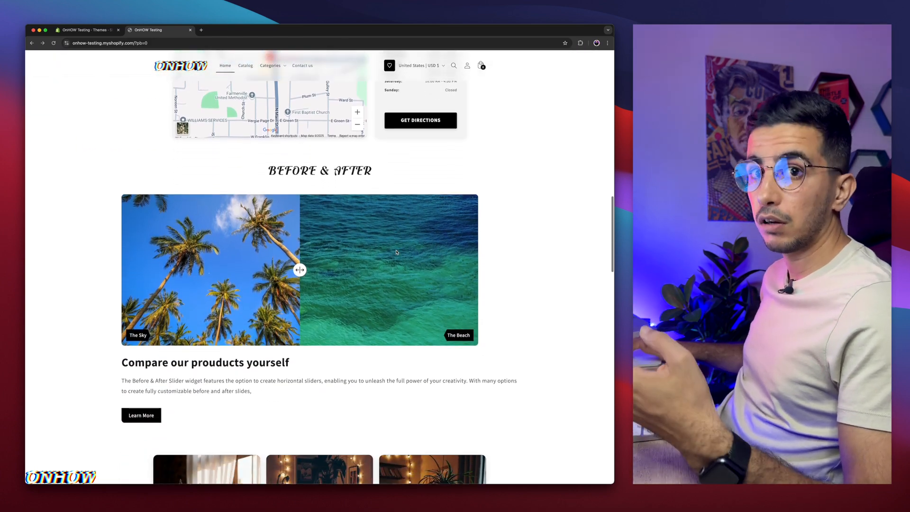
pyautogui.scroll(-3)
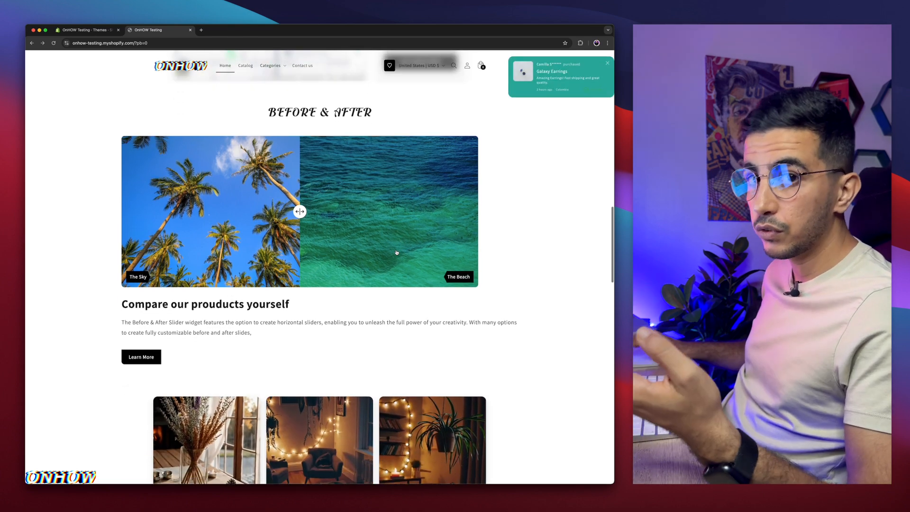
pyautogui.scroll(-3)
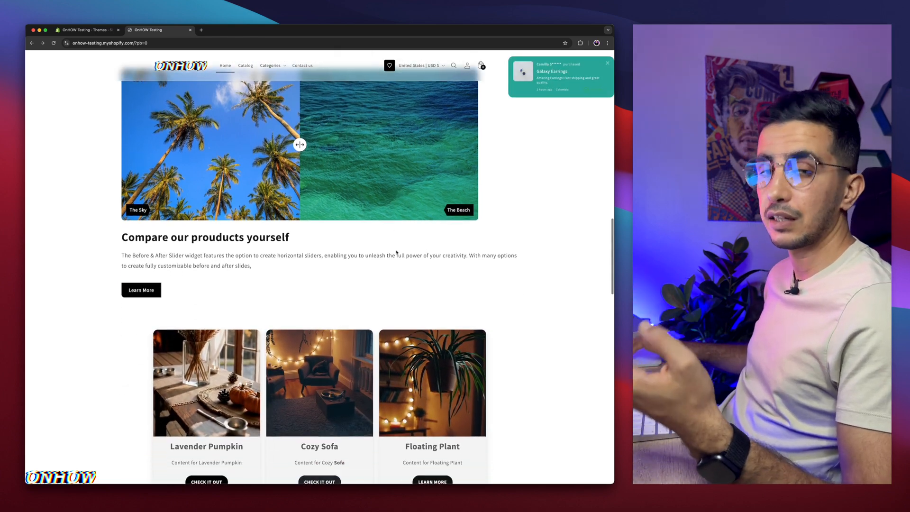
pyautogui.scroll(-3)
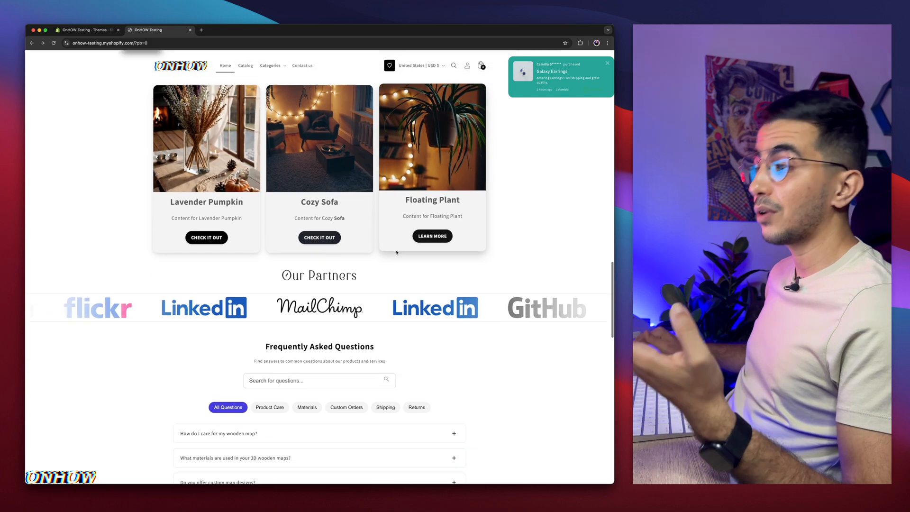
pyautogui.scroll(-3)
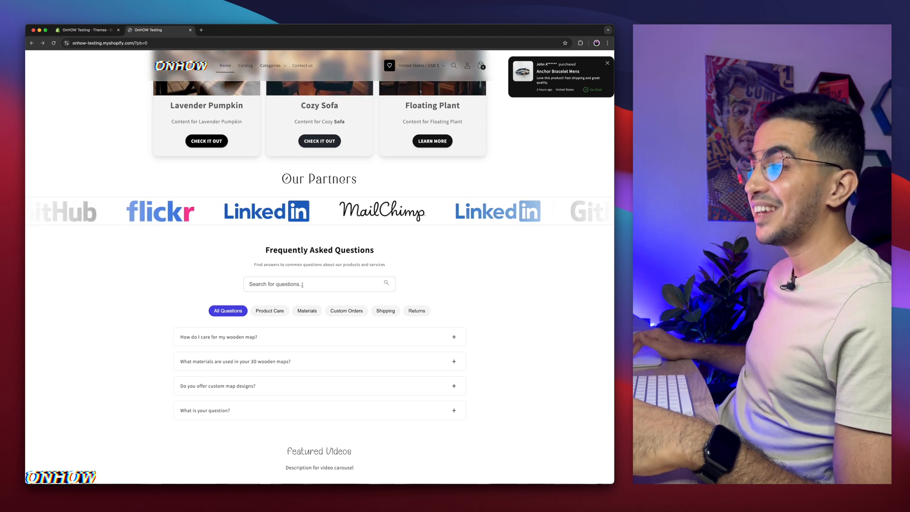
pyautogui.click(269, 311)
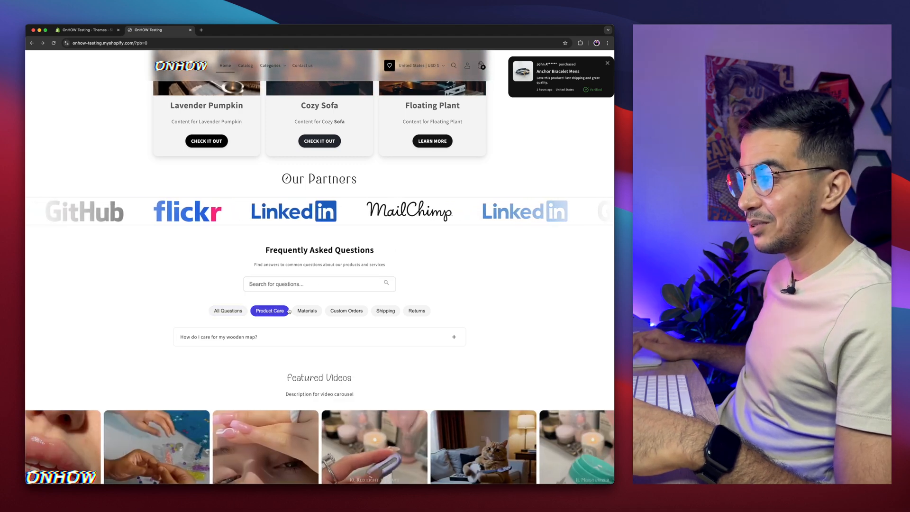
pyautogui.click(346, 310)
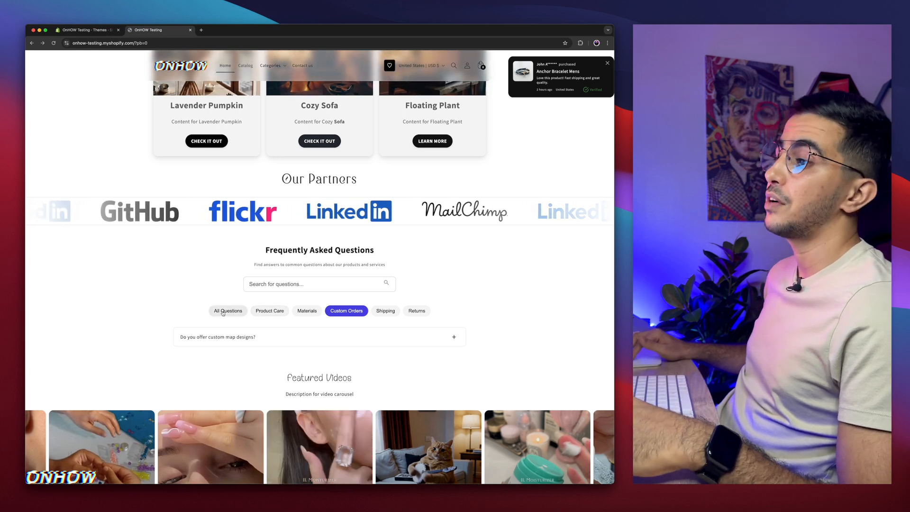
pyautogui.click(227, 311)
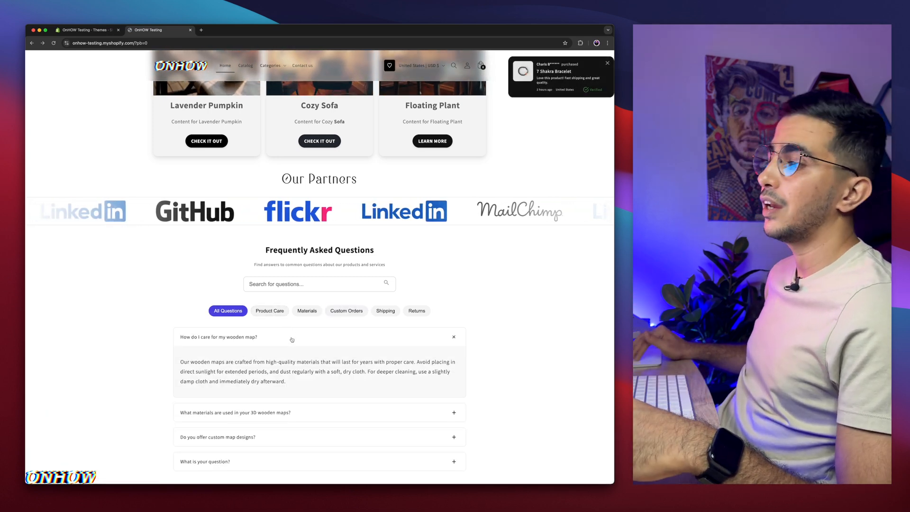
pyautogui.scroll(-3)
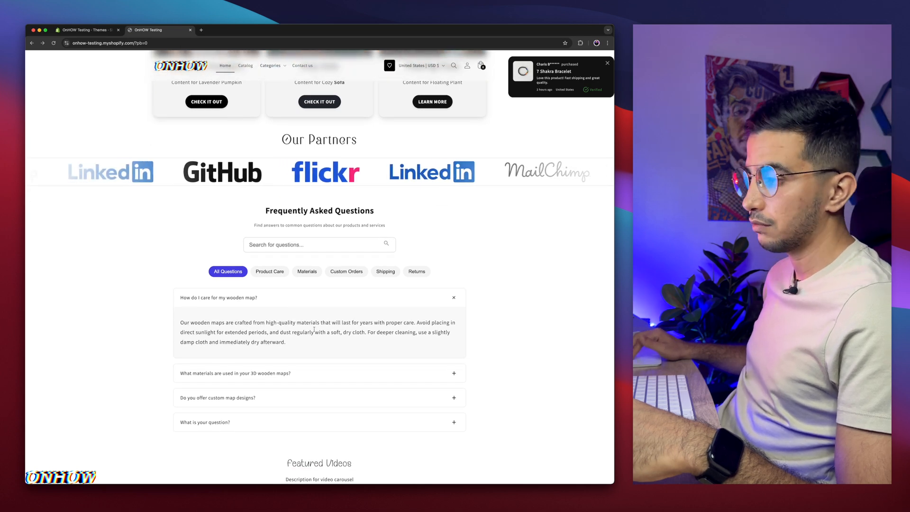
pyautogui.click(454, 297)
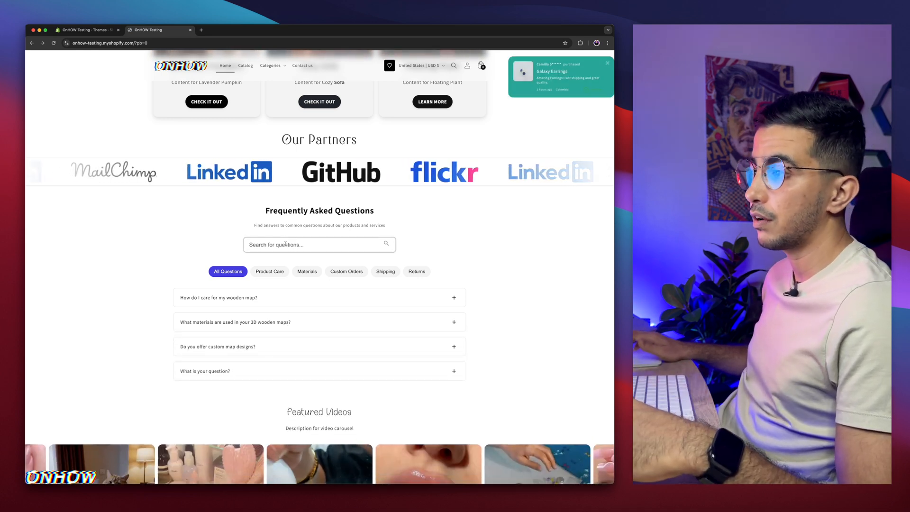
# - Enter 'woo' in the FAQ search box to highlight the wood questions
pyautogui.write('wood')
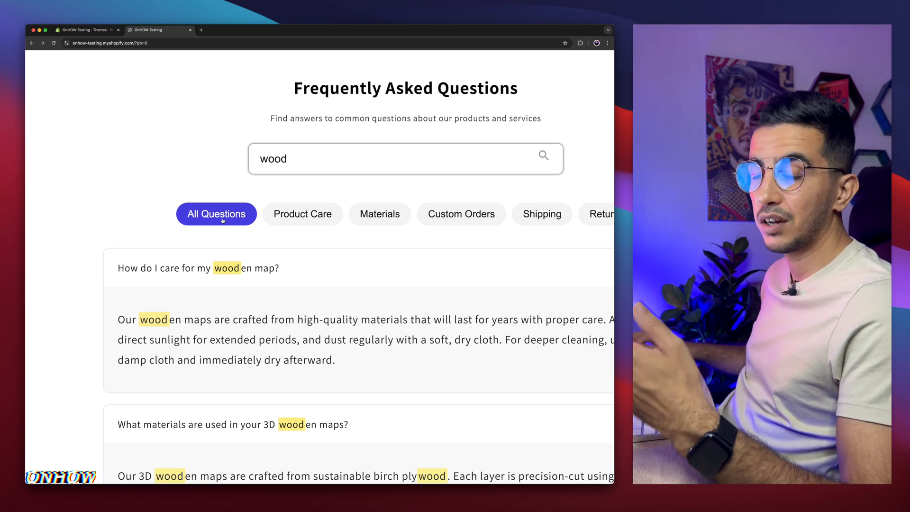
pyautogui.moveTo(247, 283)
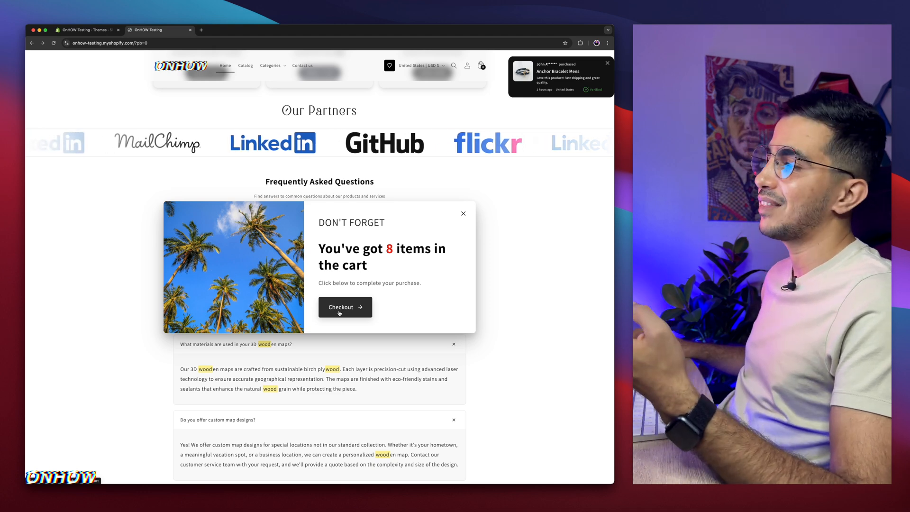
# - Return to the admin Online Store Themes page listing the Dawn theme
pyautogui.click(463, 213)
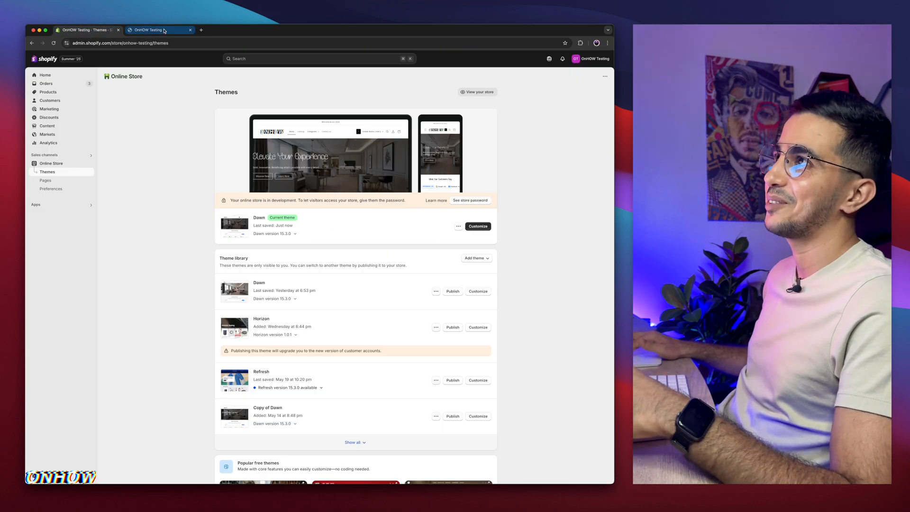
# - Choose Edit code from the current Dawn theme's actions menu
pyautogui.click(152, 30)
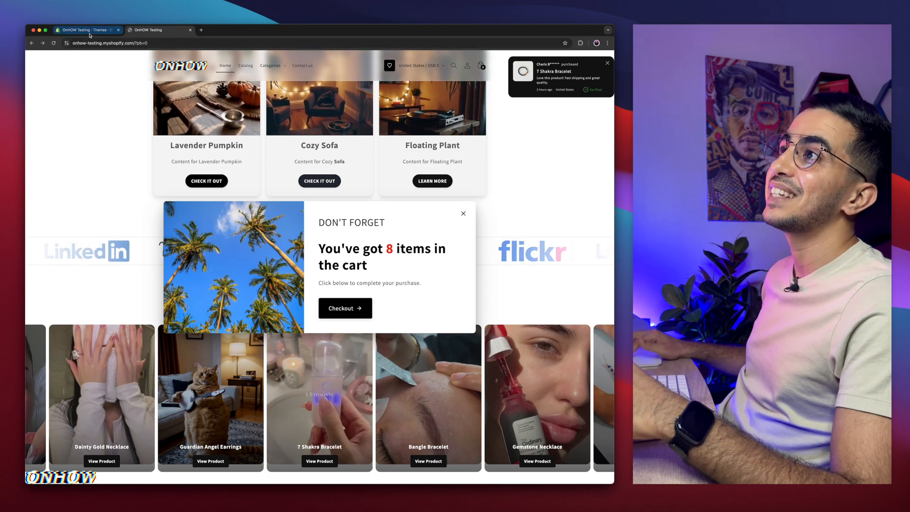
pyautogui.click(86, 30)
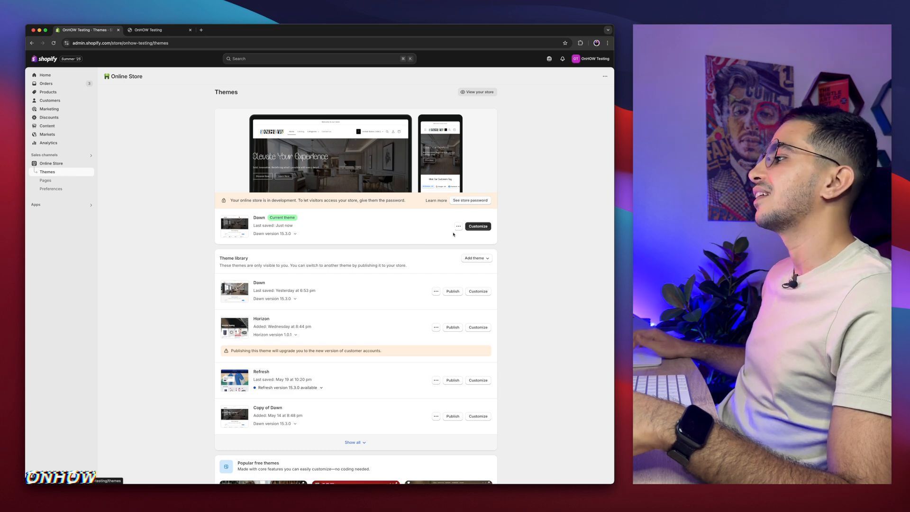
pyautogui.click(459, 227)
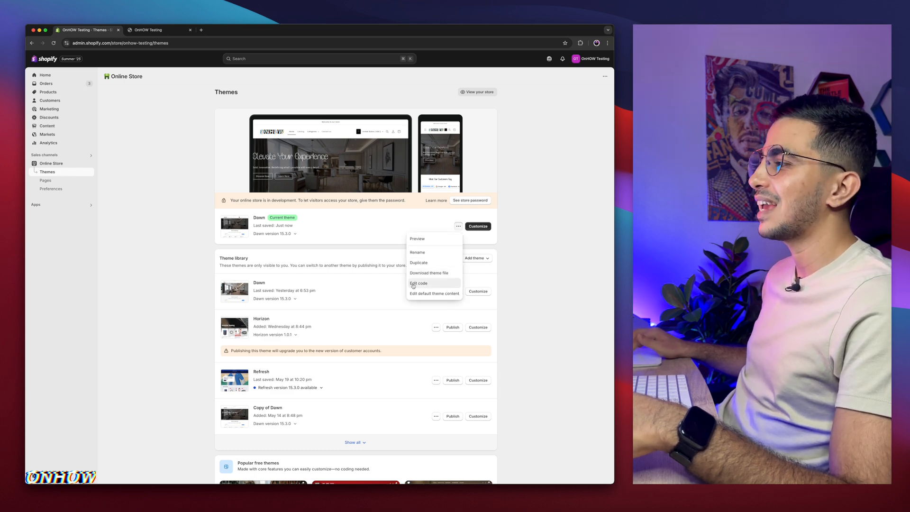
pyautogui.click(418, 283)
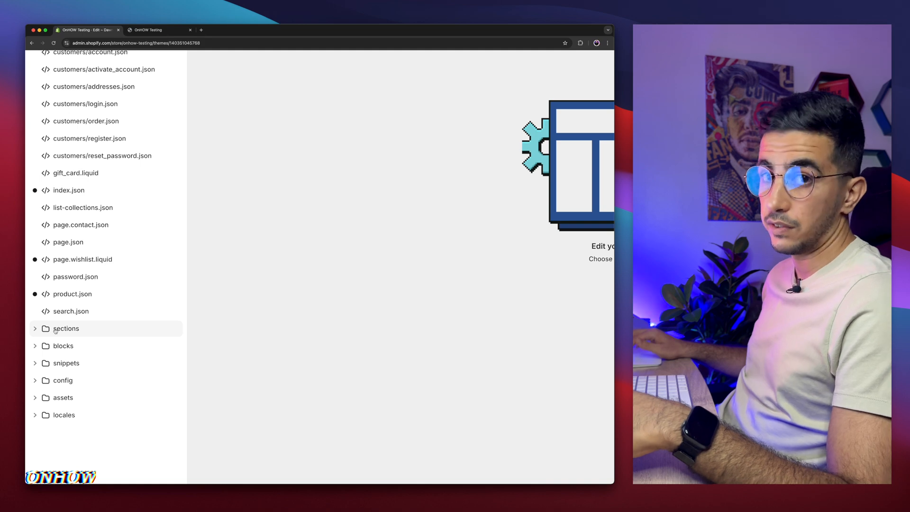
# - Add a new Liquid section file named faq-section in the sections folder
pyautogui.click(66, 329)
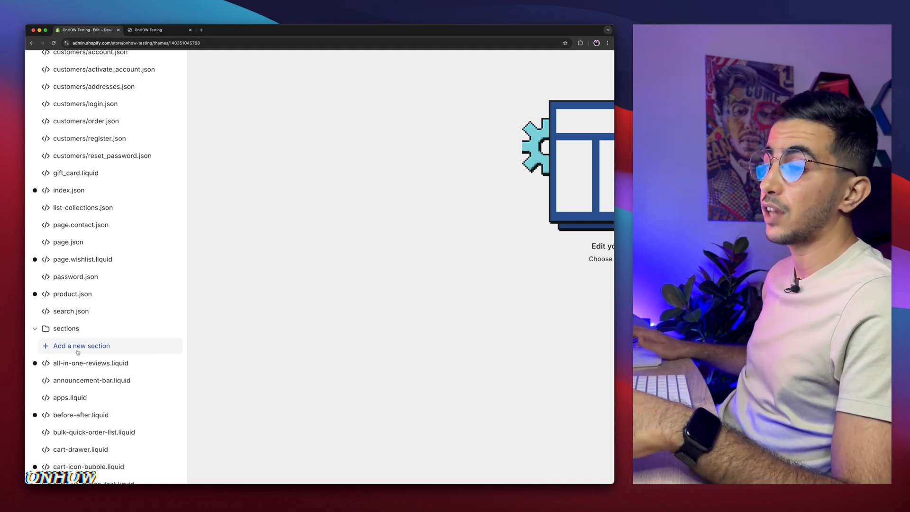
pyautogui.click(81, 345)
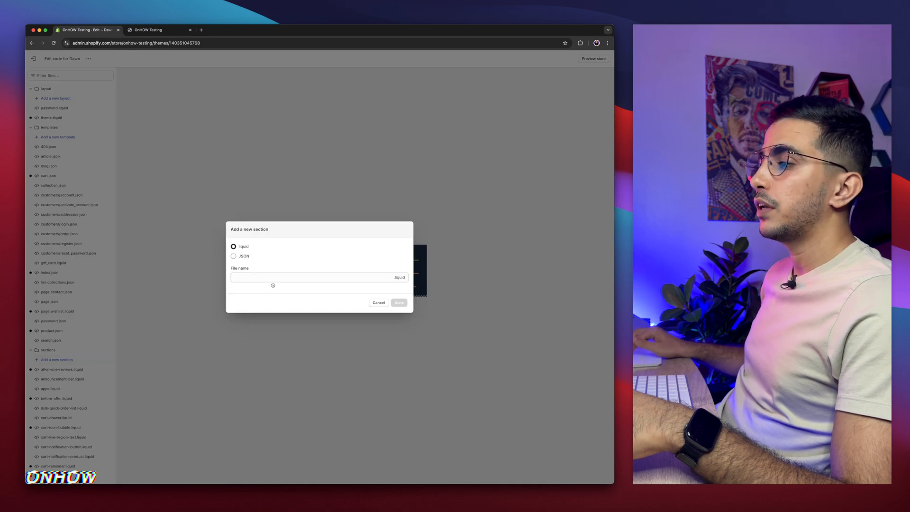
pyautogui.click(318, 277)
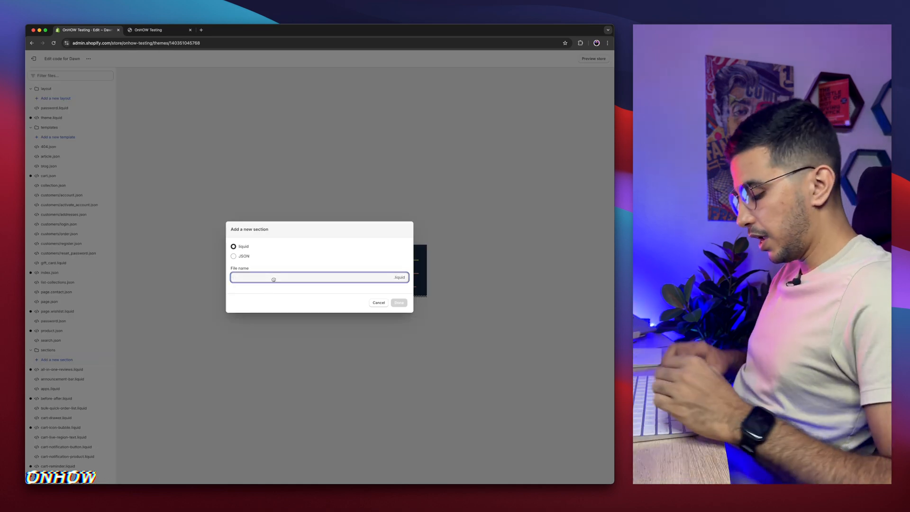
pyautogui.write('faq-section')
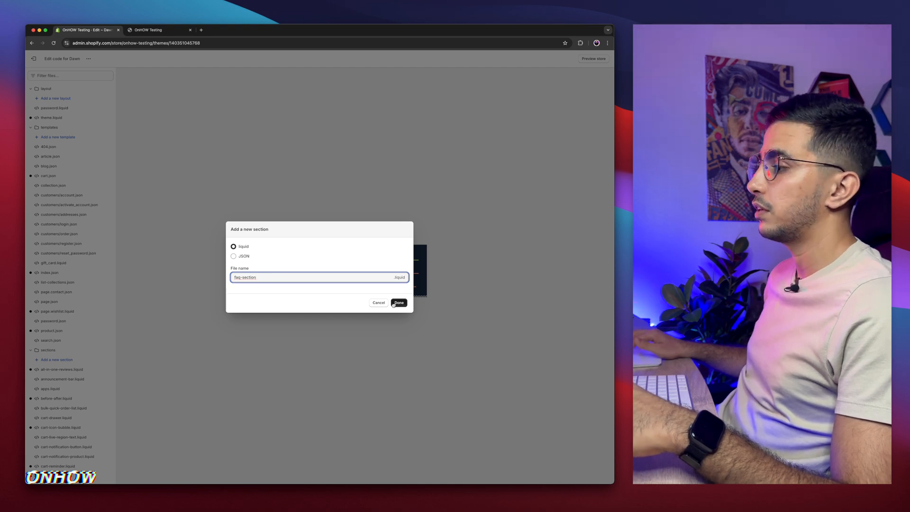
pyautogui.click(399, 303)
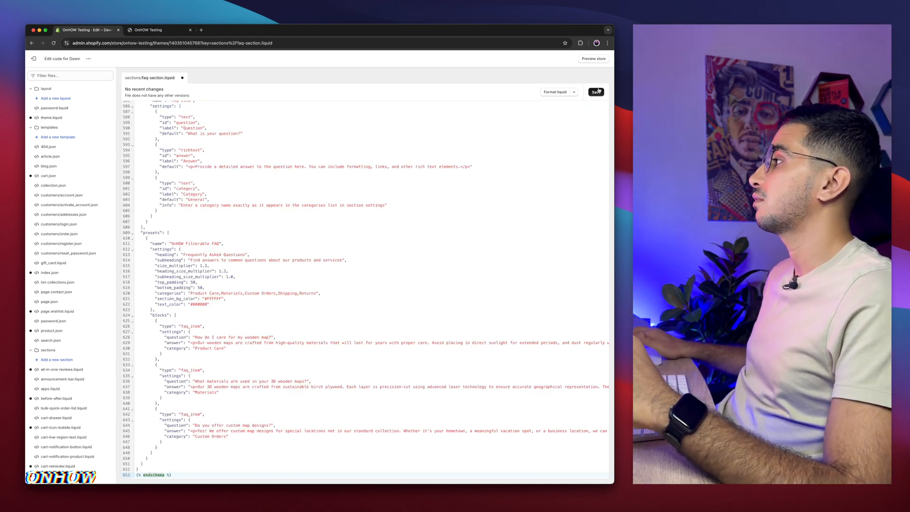
# - Save faq-section.liquid containing the filterable FAQ code and schema
pyautogui.click(595, 91)
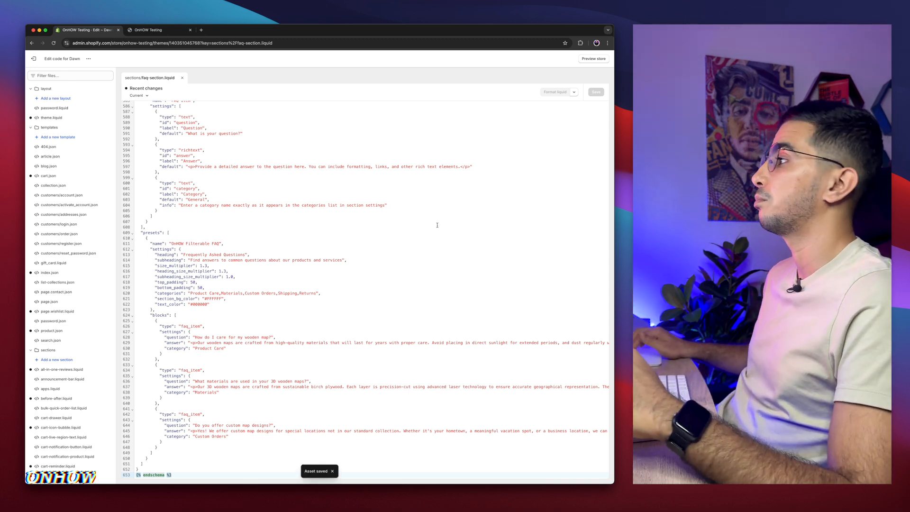
pyautogui.moveTo(338, 238)
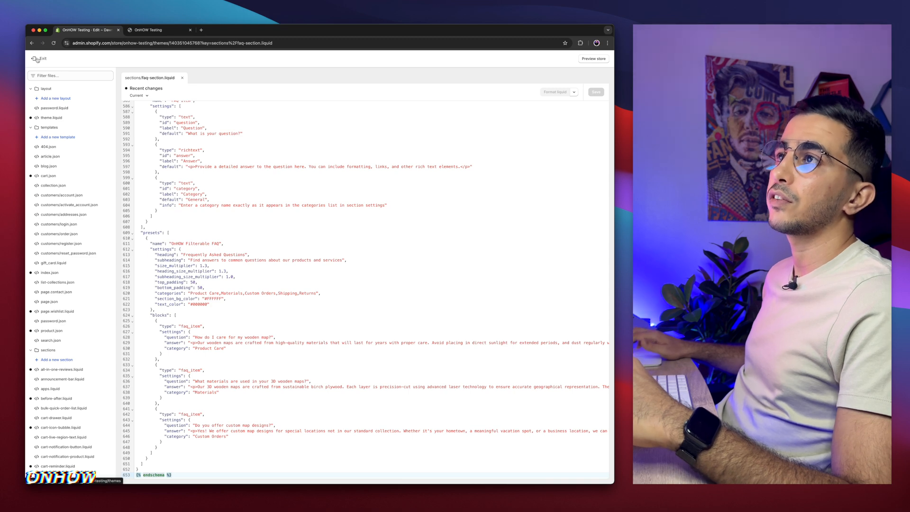
# - Go back to Themes, customize Dawn and select the customer reviews section
pyautogui.click(35, 58)
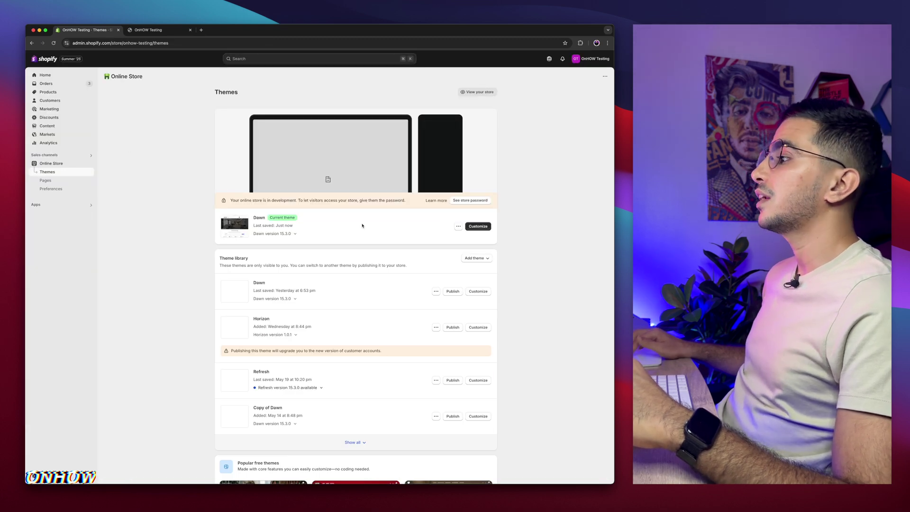
pyautogui.click(478, 227)
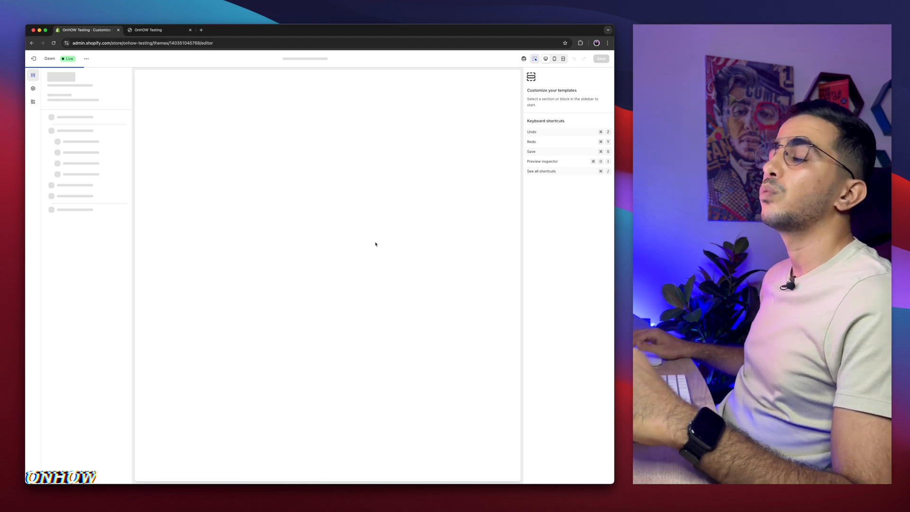
pyautogui.moveTo(375, 244)
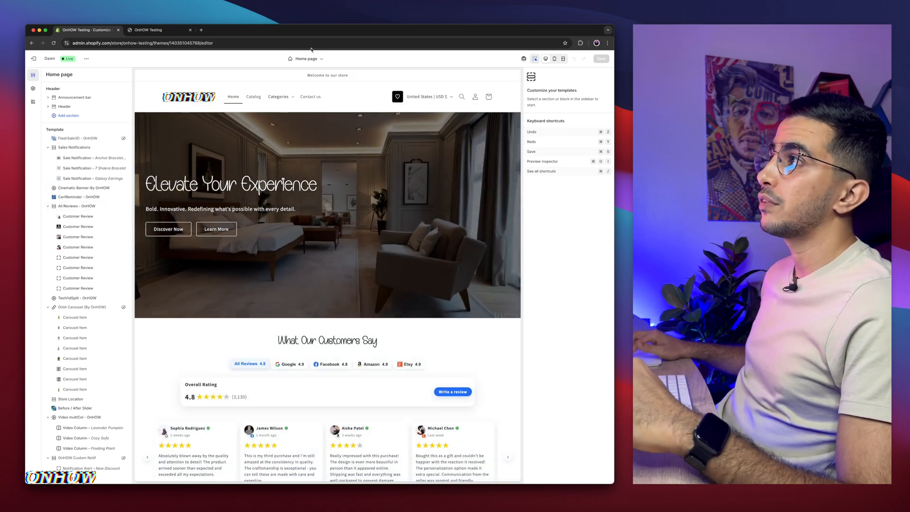
pyautogui.click(306, 58)
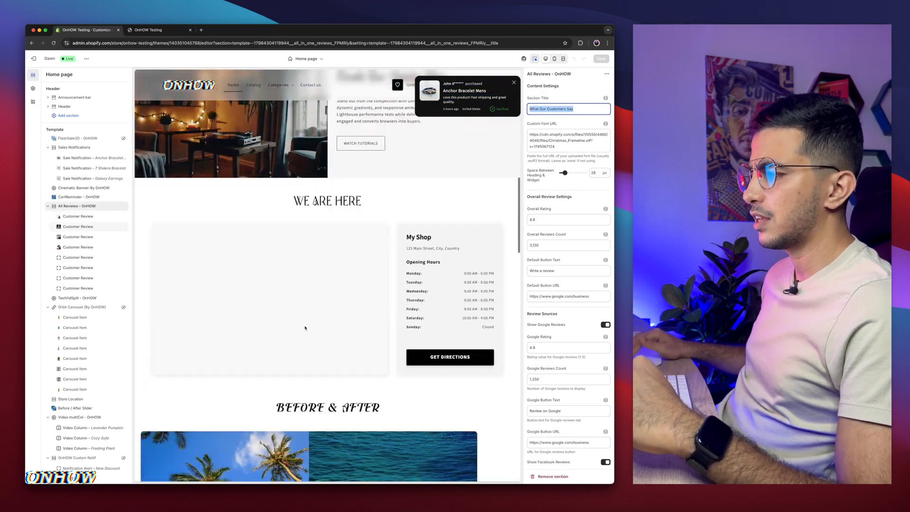
pyautogui.scroll(-3)
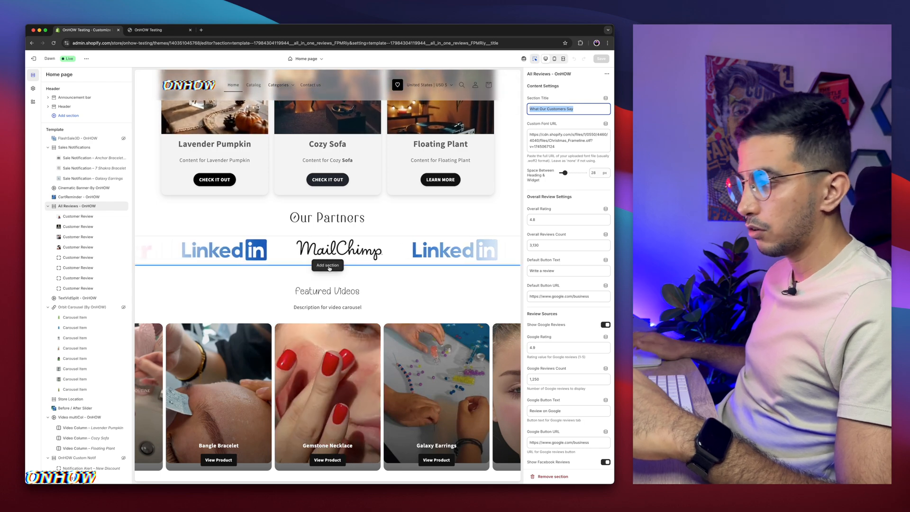
# - Add the OnHOW Filterable FAQ section below the partner logos, re-adding it after a reload
pyautogui.click(327, 265)
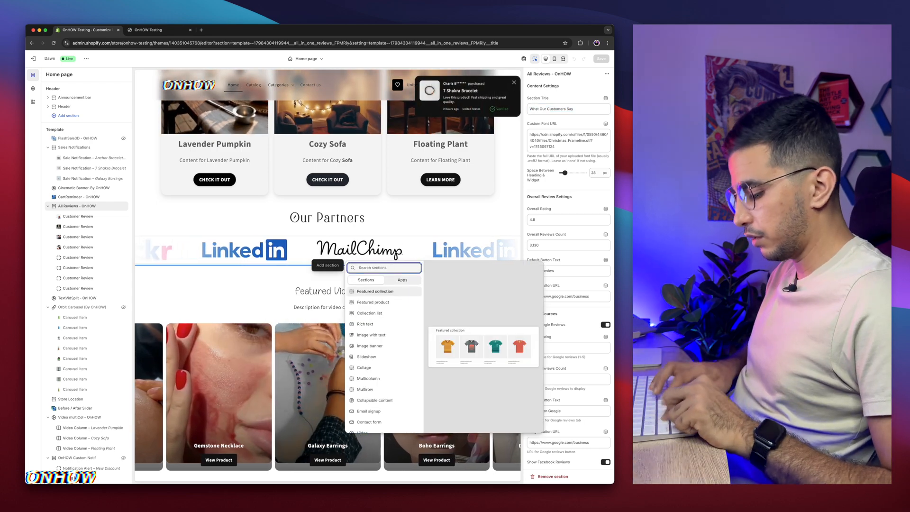
pyautogui.write('faq')
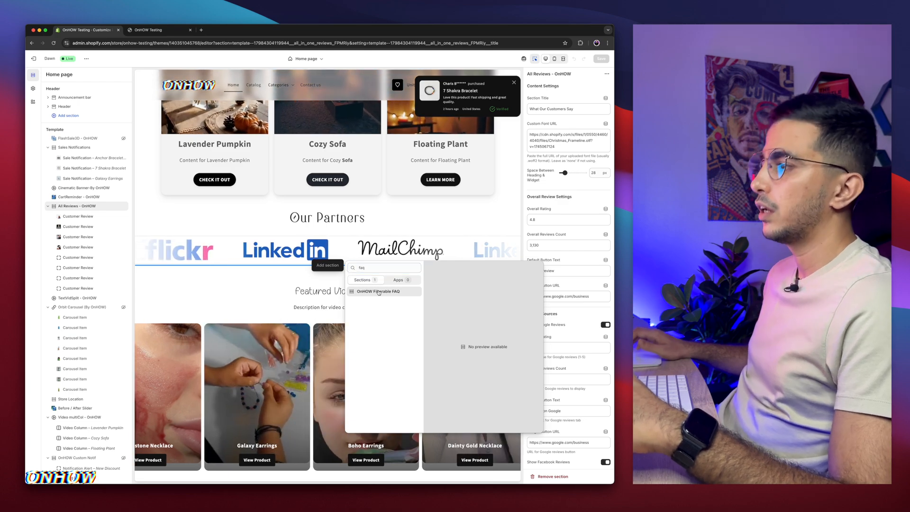
pyautogui.click(378, 292)
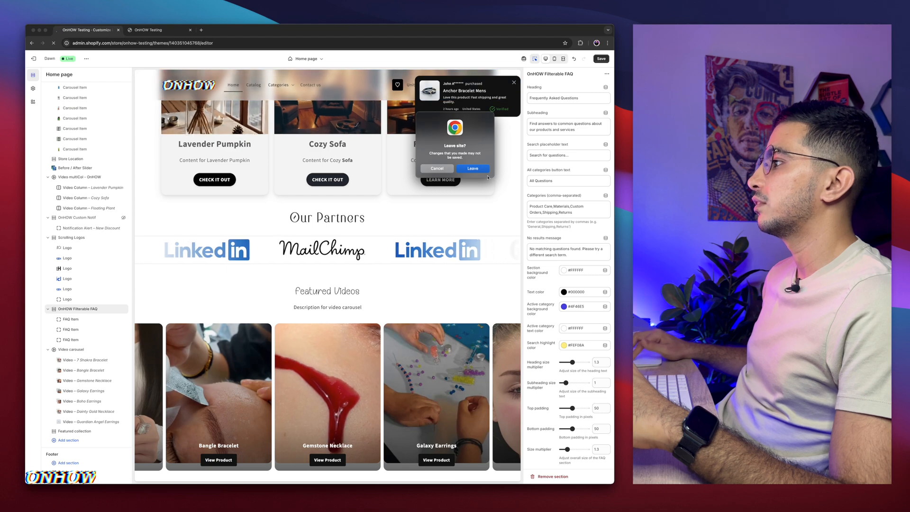
pyautogui.click(472, 168)
pyautogui.write('faq')
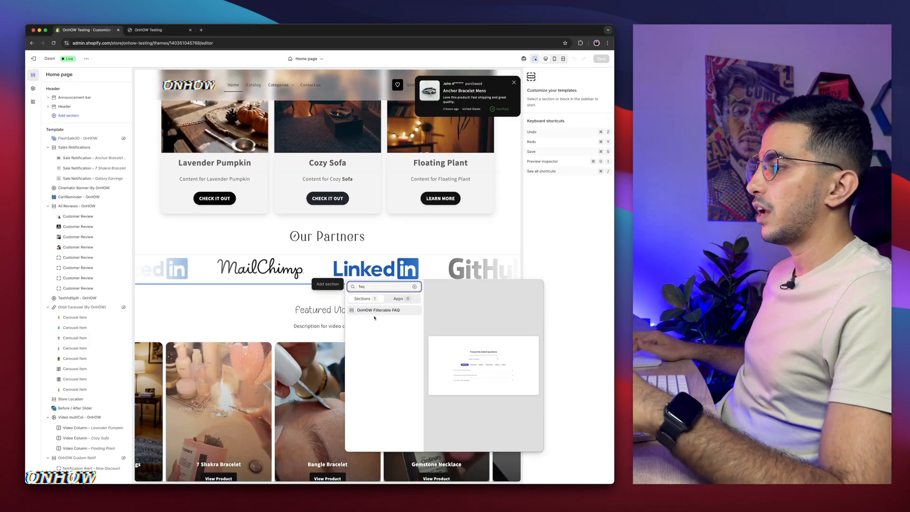
pyautogui.click(378, 310)
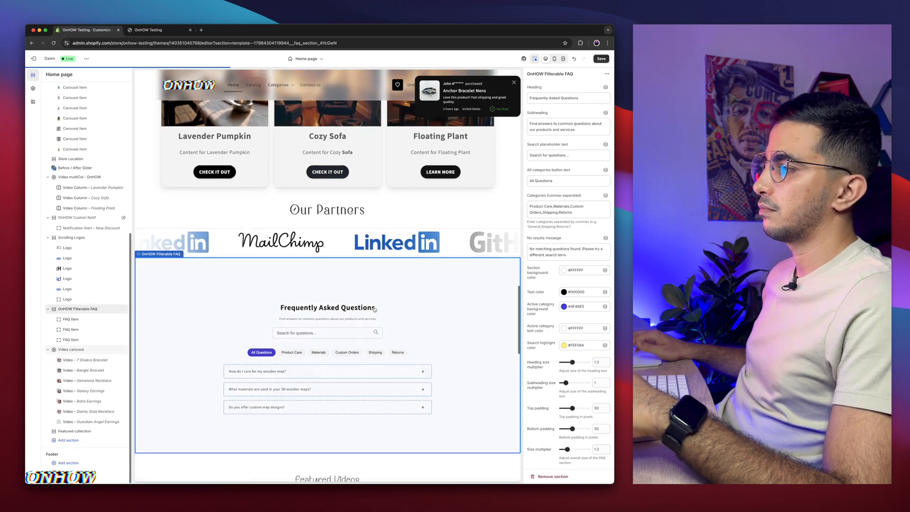
# - Add an FAQ Item block 'What is your question?', then reselect the FAQ section
pyautogui.scroll(-3)
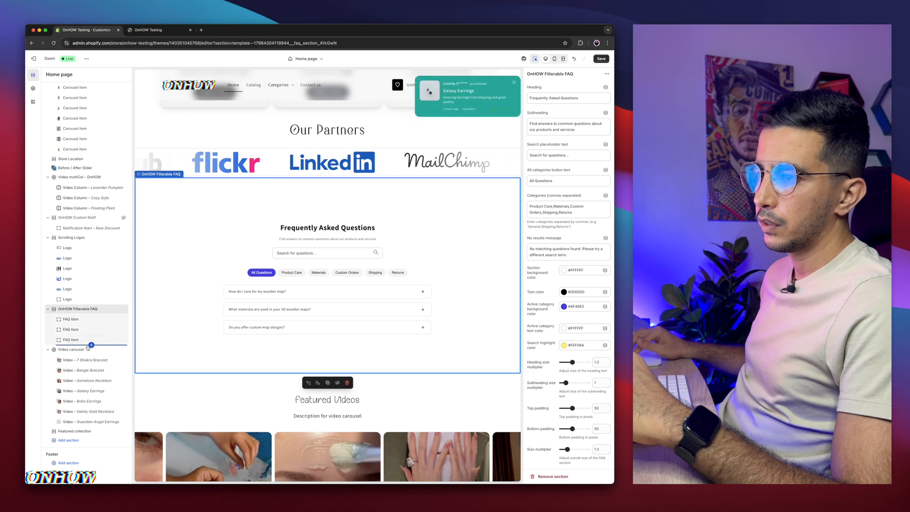
pyautogui.click(83, 349)
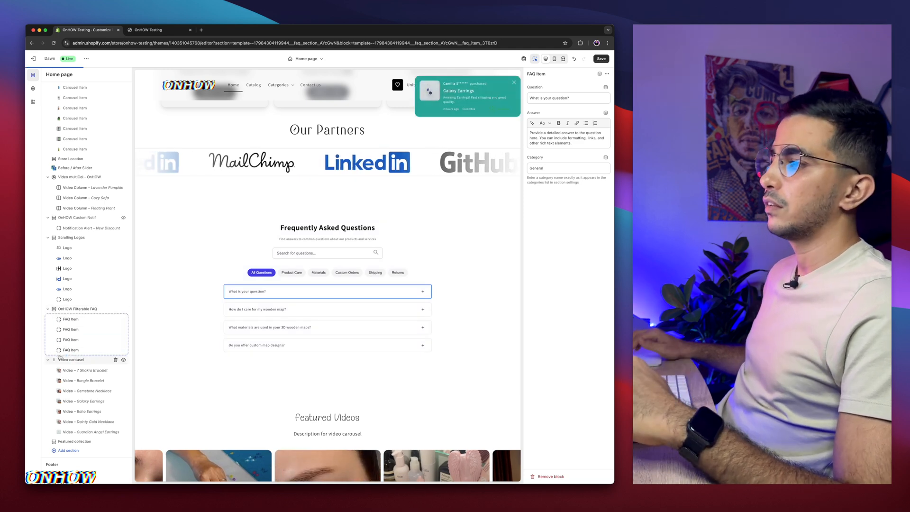
pyautogui.click(77, 308)
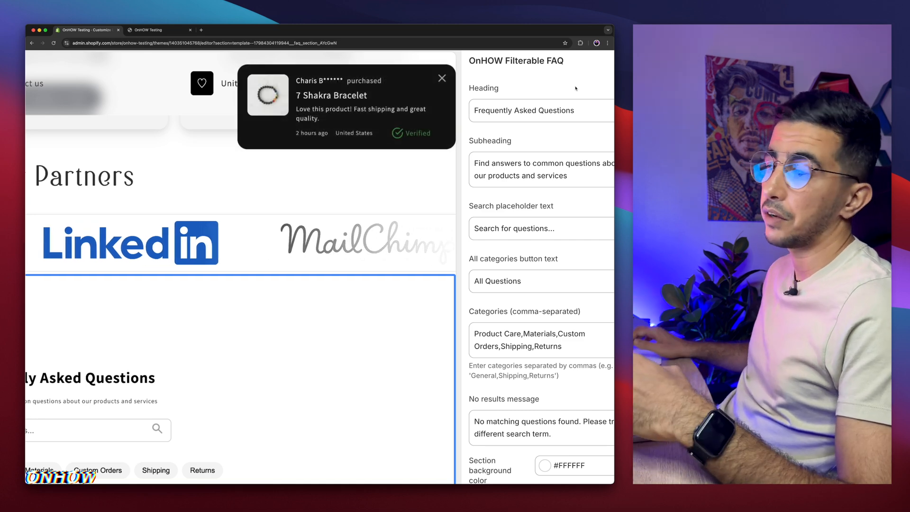
# - Select the FAQ section's heading and subheading text fields
pyautogui.click(550, 110)
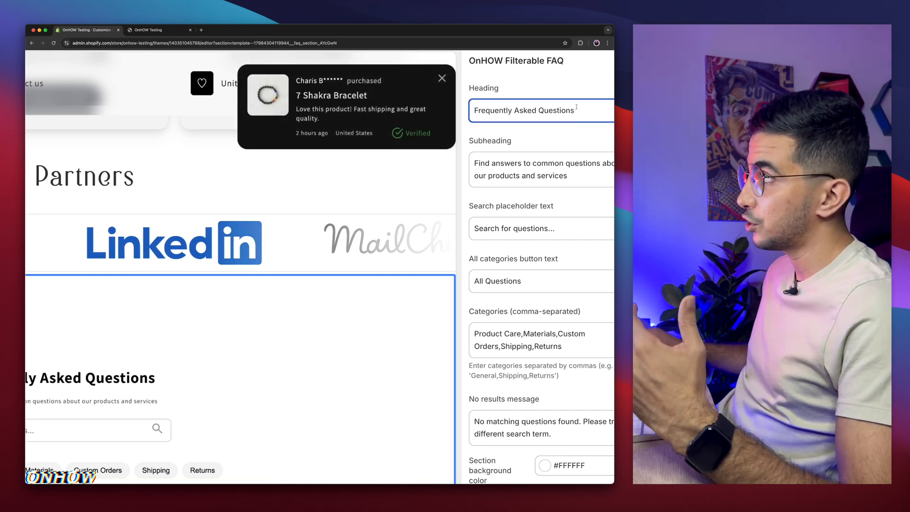
pyautogui.scroll(-3)
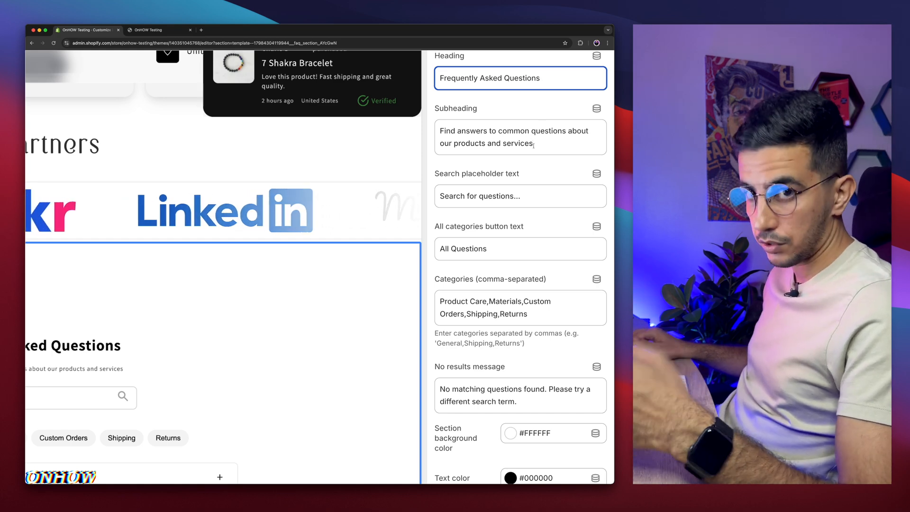
pyautogui.tripleClick(520, 137)
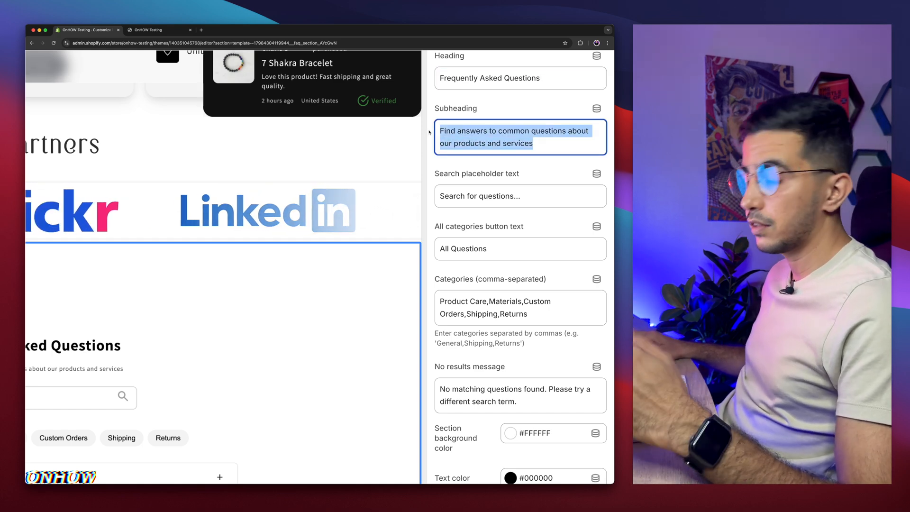
pyautogui.scroll(-3)
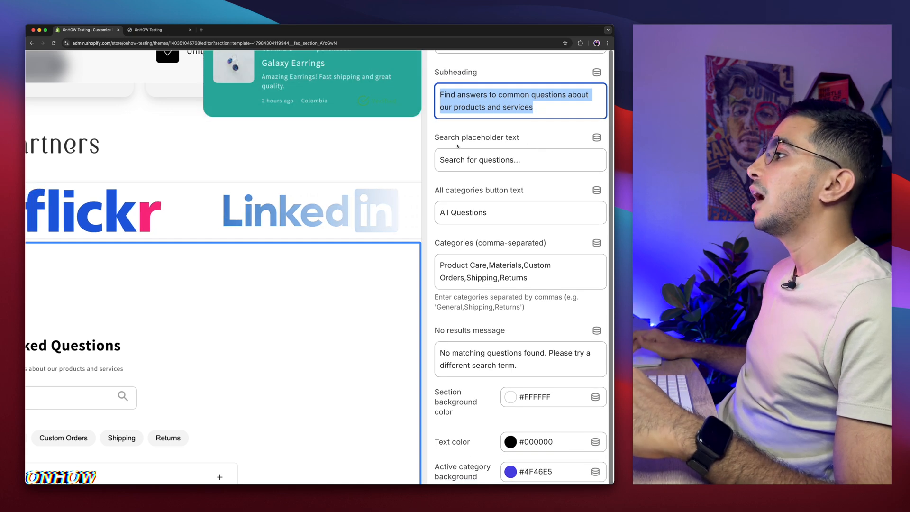
# - In the categories field, replace 'Custom Orders' with 'Random'
pyautogui.click(520, 160)
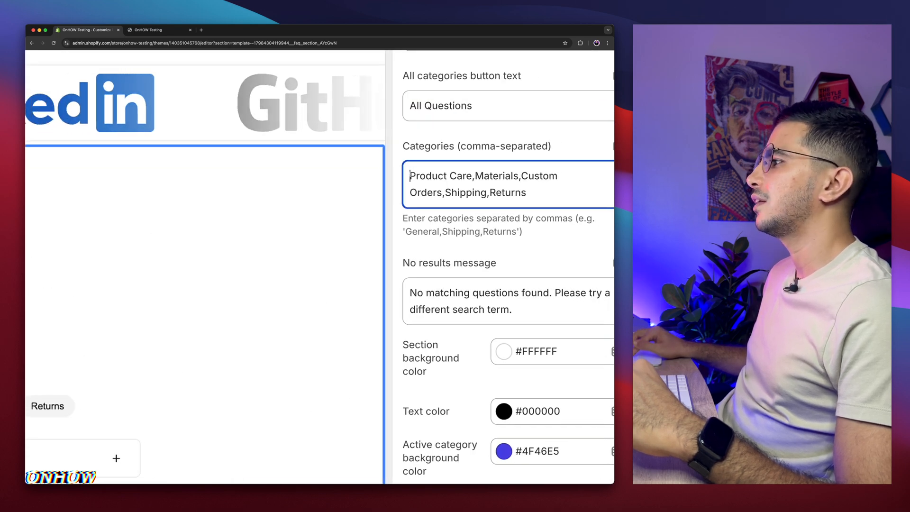
pyautogui.doubleClick(441, 176)
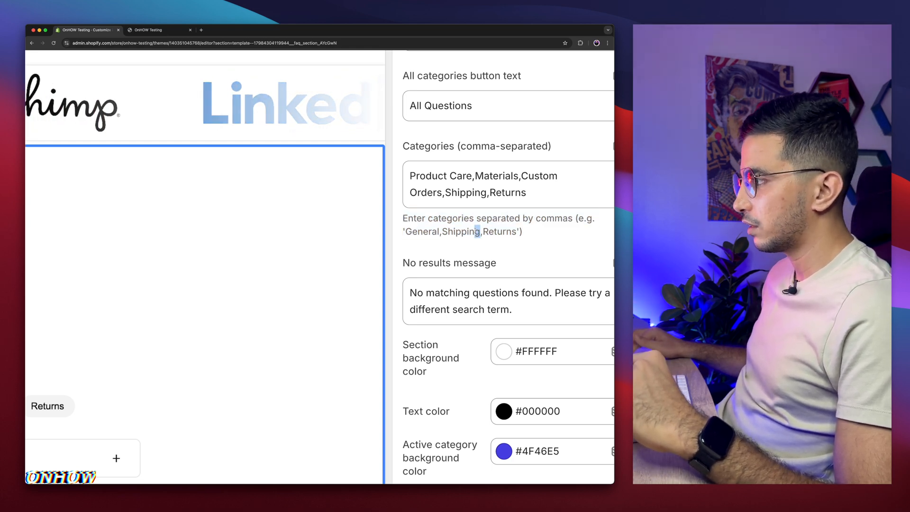
pyautogui.doubleClick(433, 176)
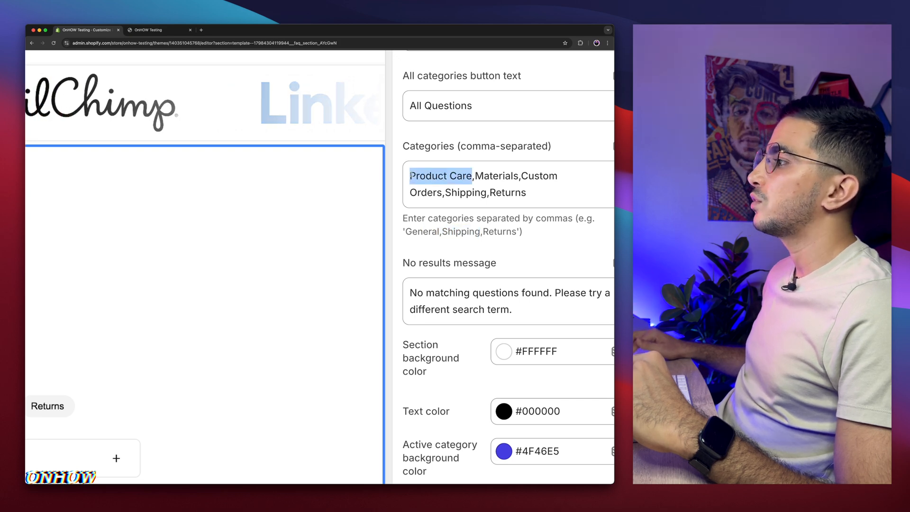
pyautogui.click(473, 176)
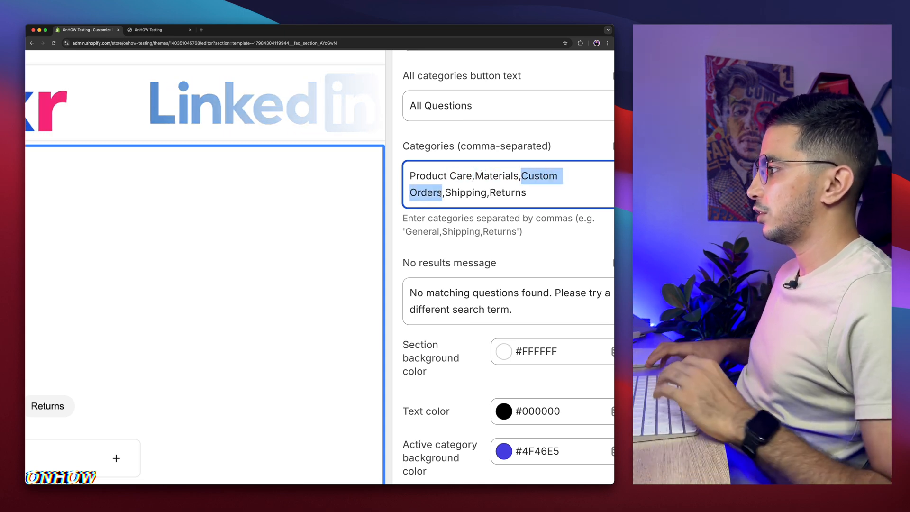
pyautogui.write('Rand')
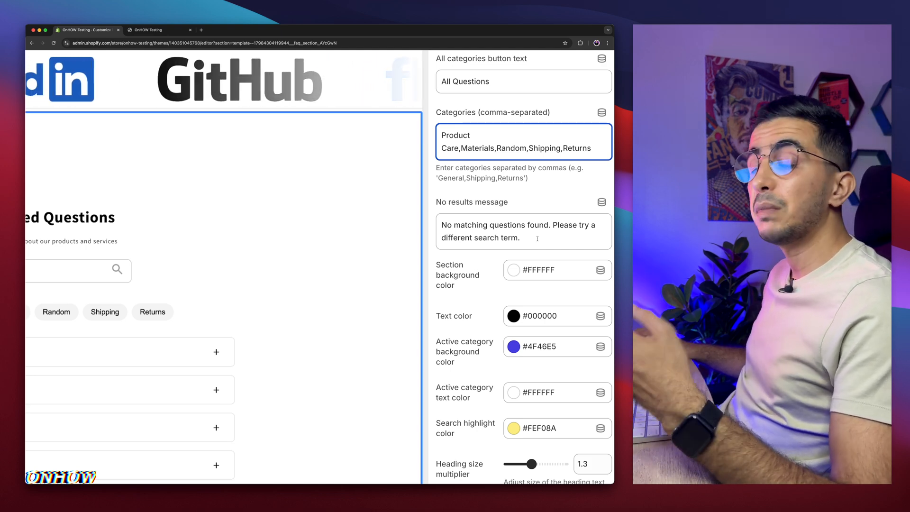
pyautogui.tripleClick(519, 231)
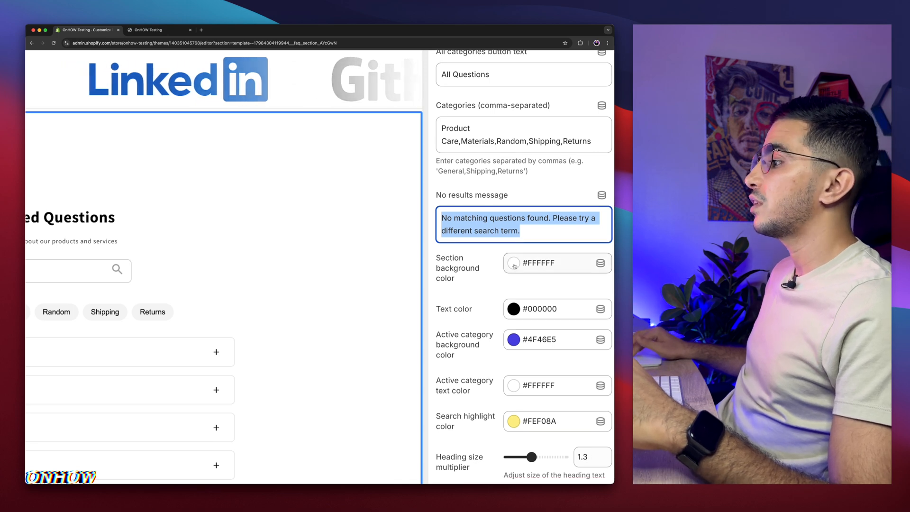
pyautogui.scroll(-3)
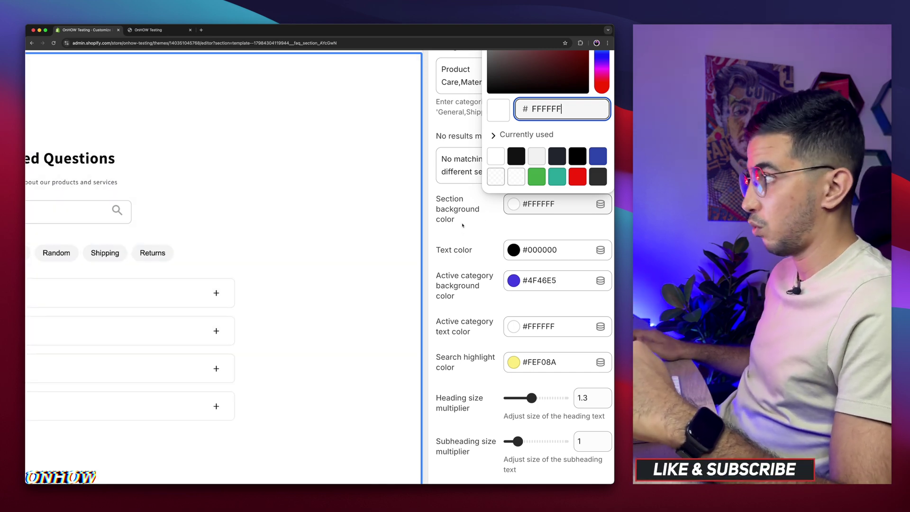
pyautogui.scroll(-3)
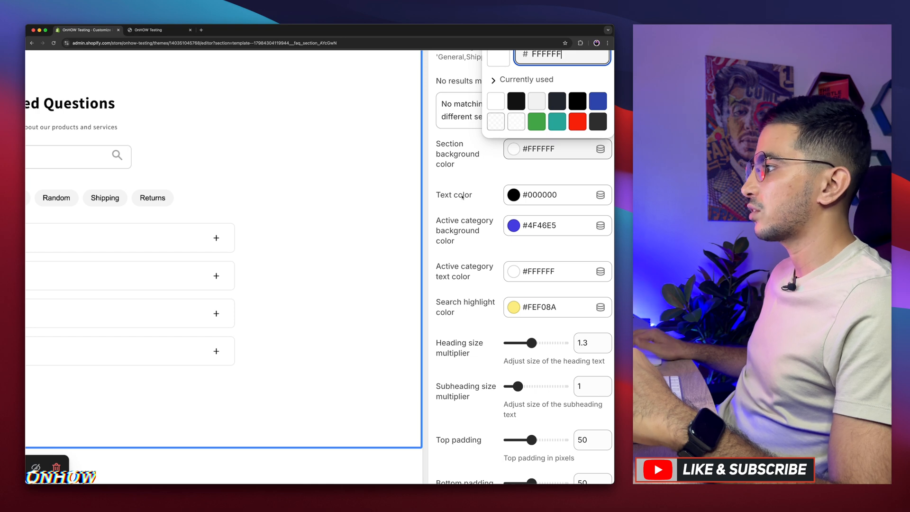
pyautogui.moveTo(525, 216)
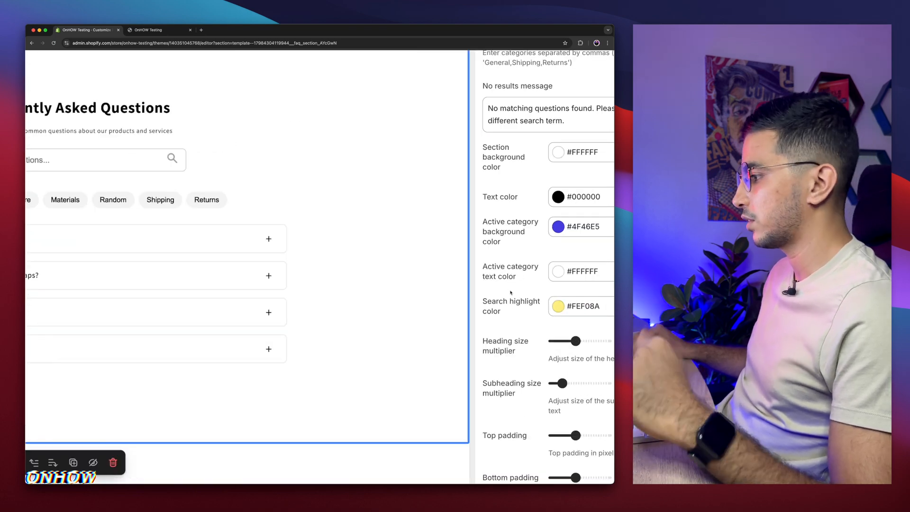
pyautogui.scroll(-3)
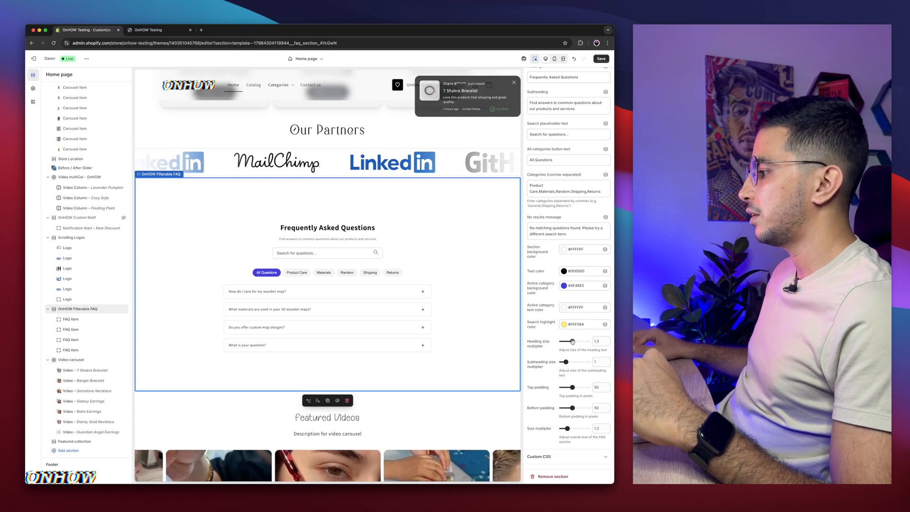
# - Set the Heading size multiplier slider to 1.4 and the Size multiplier slider to 1.7
pyautogui.moveTo(574, 341); pyautogui.dragTo(579, 341)
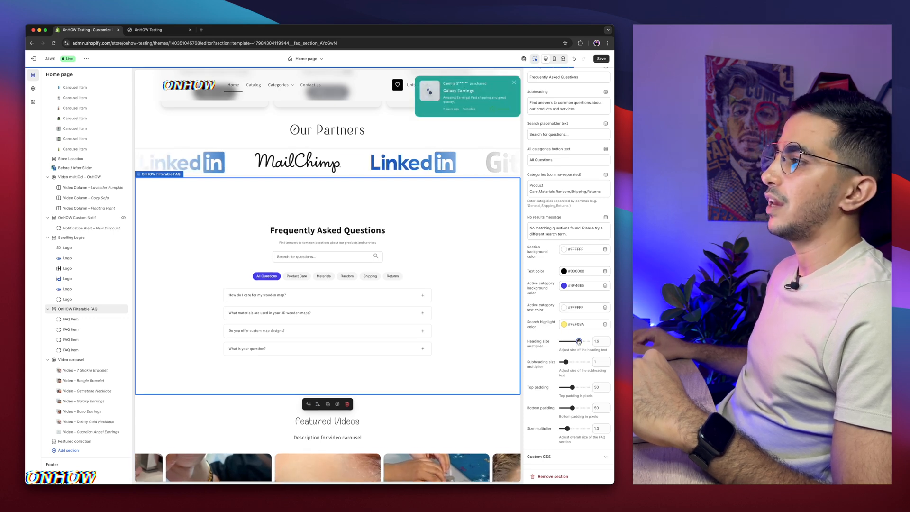
pyautogui.moveTo(577, 341); pyautogui.dragTo(571, 341)
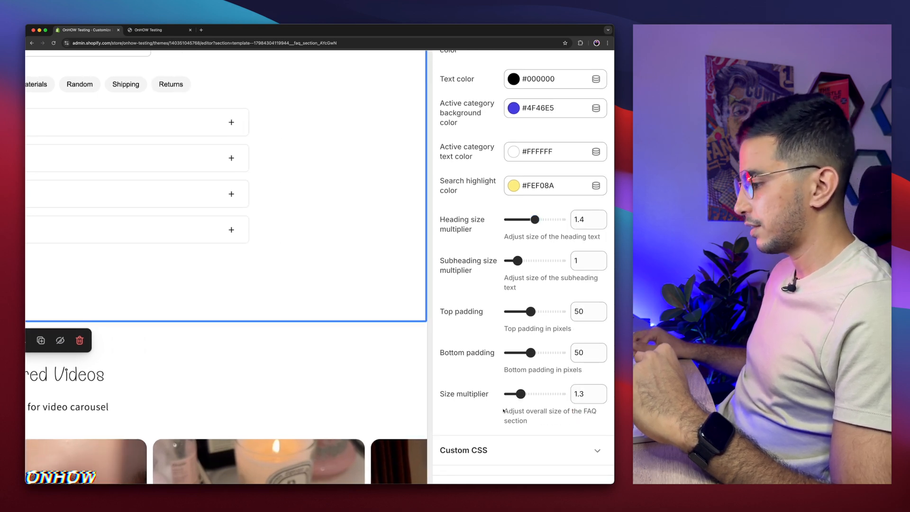
pyautogui.moveTo(504, 411); pyautogui.dragTo(535, 421)
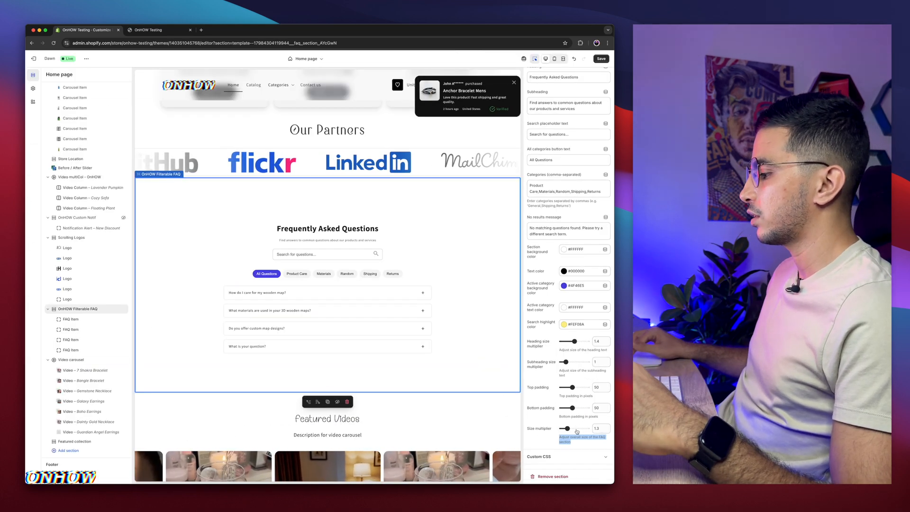
pyautogui.moveTo(576, 428); pyautogui.dragTo(584, 428)
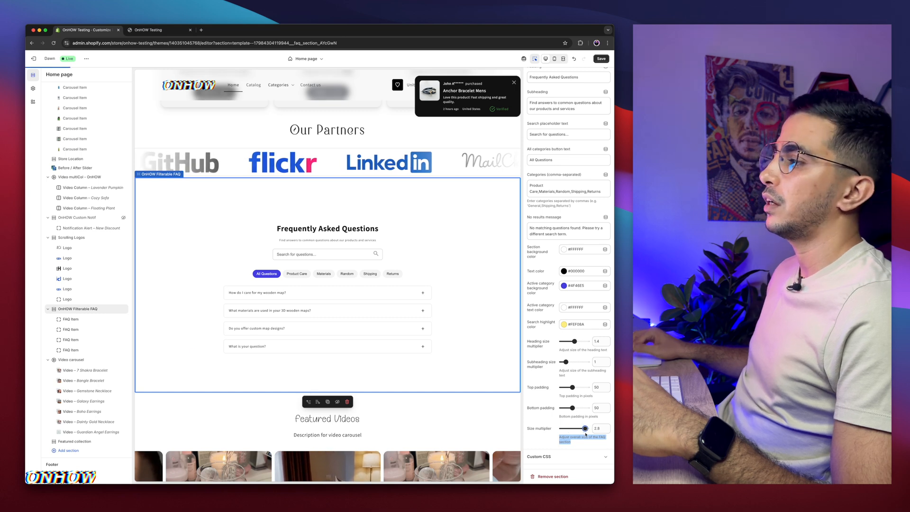
pyautogui.moveTo(585, 428); pyautogui.dragTo(578, 429)
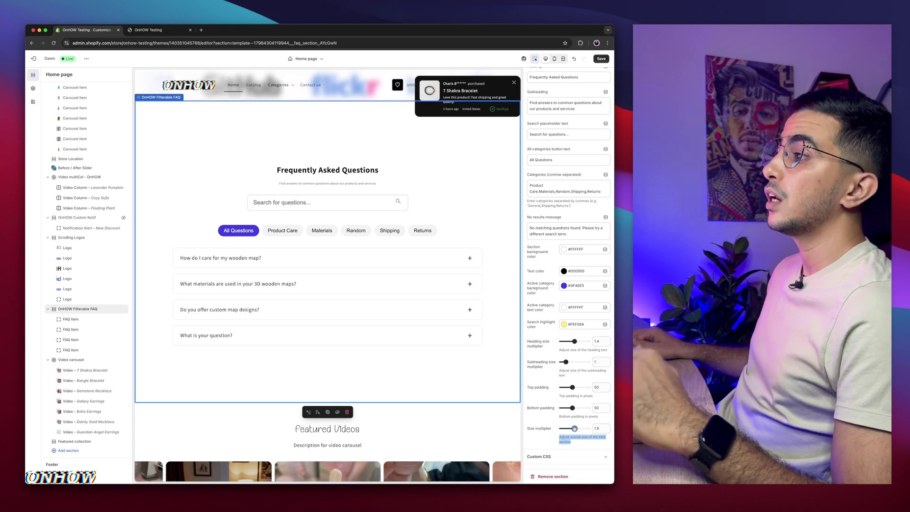
pyautogui.moveTo(574, 429); pyautogui.dragTo(568, 429)
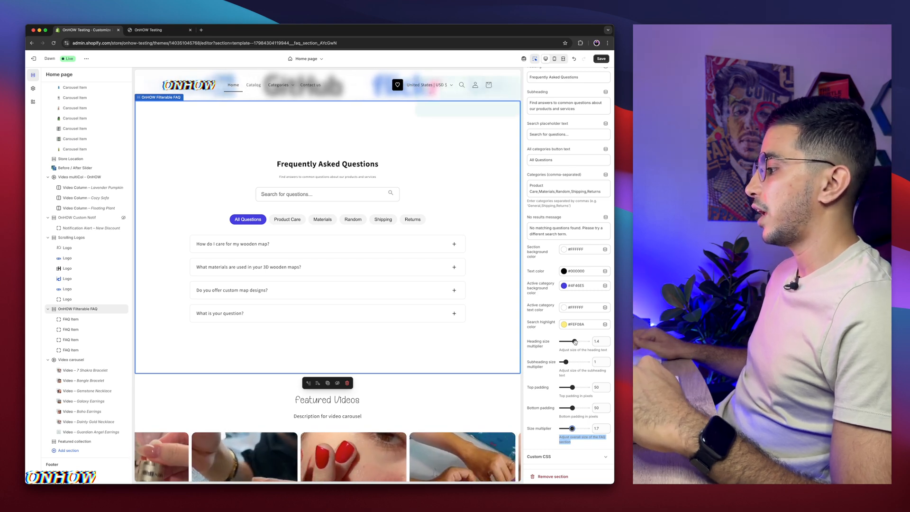
# - Set Subheading size multiplier to 1.3, Top padding to 10 and Bottom padding to 55
pyautogui.moveTo(568, 342); pyautogui.dragTo(580, 342)
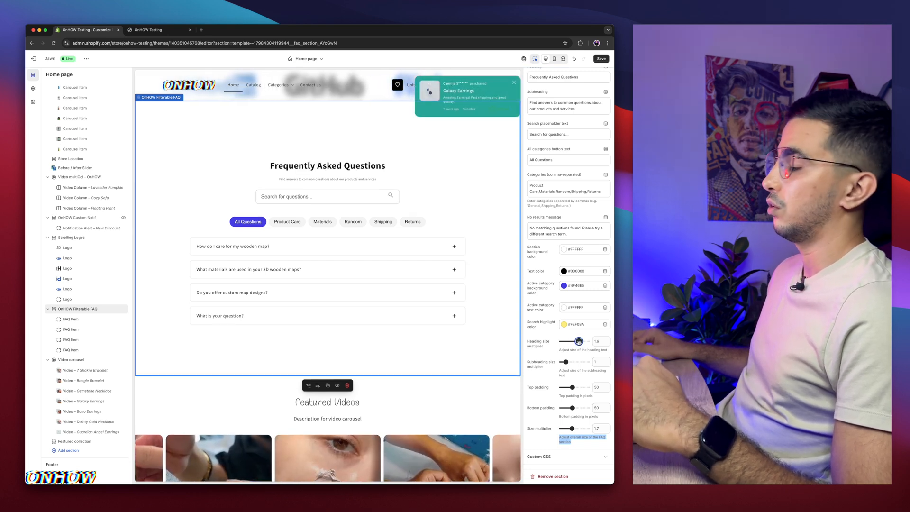
pyautogui.moveTo(579, 341); pyautogui.dragTo(573, 341)
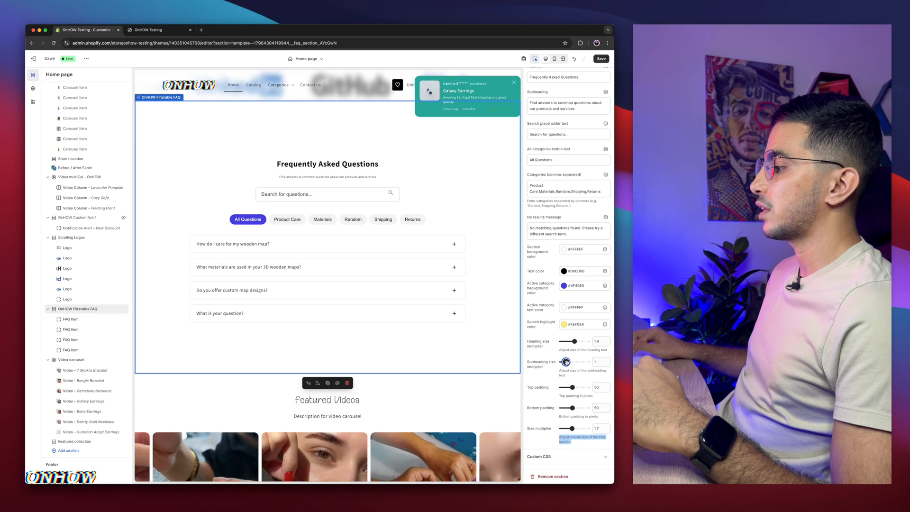
pyautogui.moveTo(566, 362); pyautogui.dragTo(574, 362)
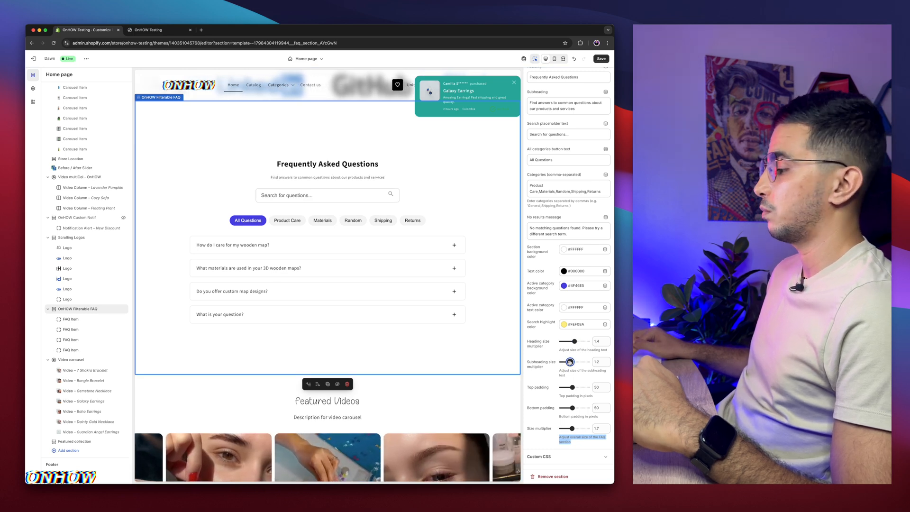
pyautogui.moveTo(572, 362); pyautogui.dragTo(577, 362)
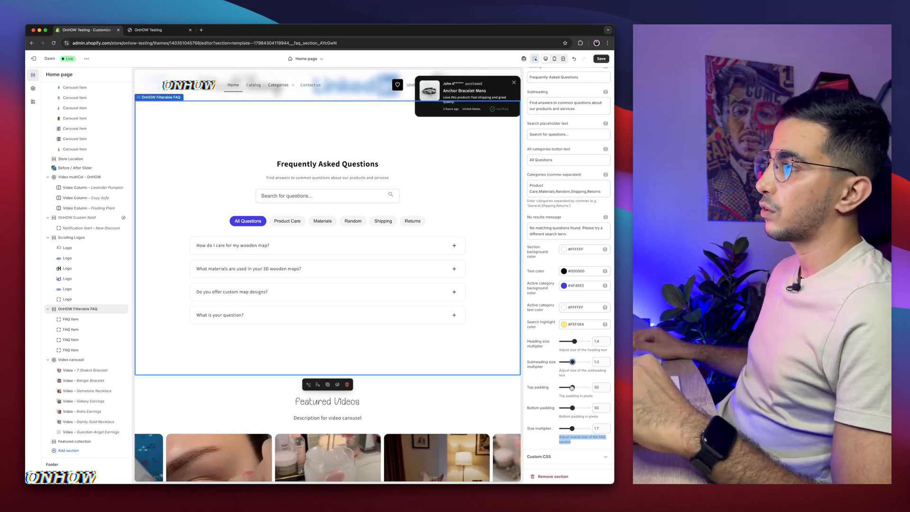
pyautogui.moveTo(587, 387); pyautogui.dragTo(562, 387)
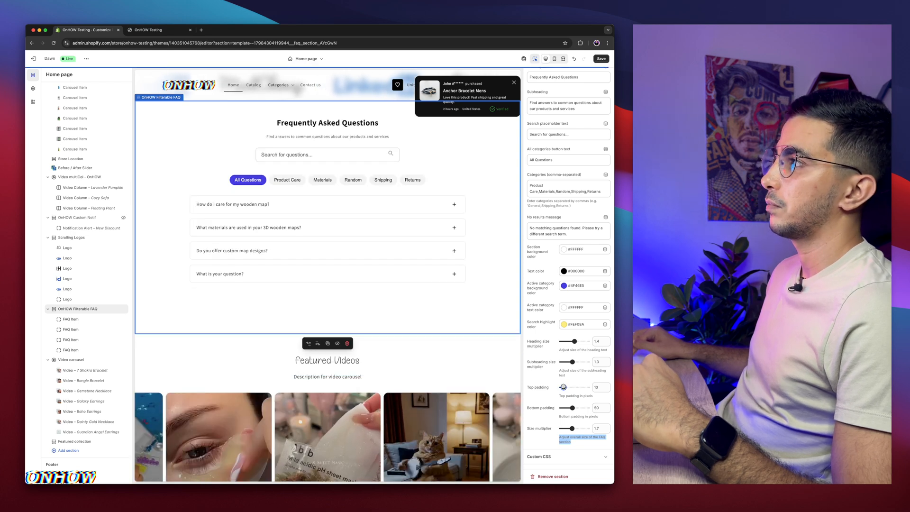
pyautogui.moveTo(558, 407); pyautogui.dragTo(572, 407)
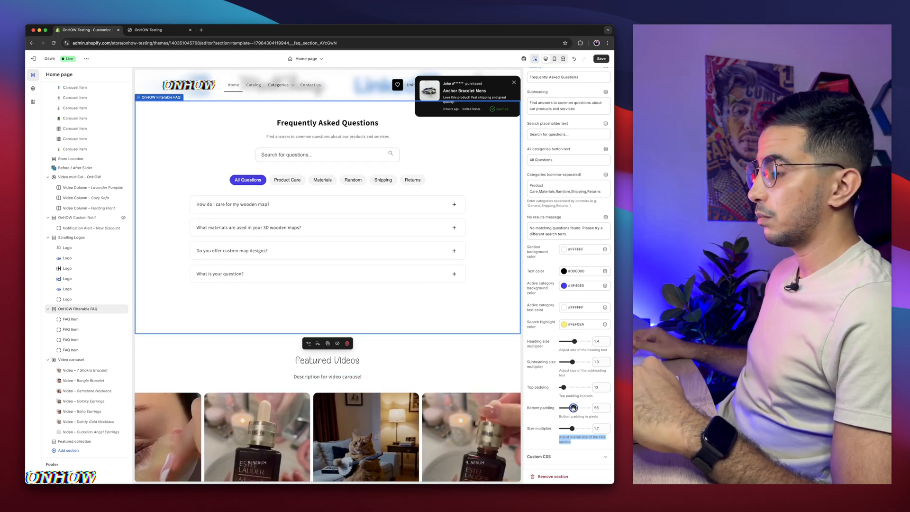
pyautogui.moveTo(573, 407); pyautogui.dragTo(564, 407)
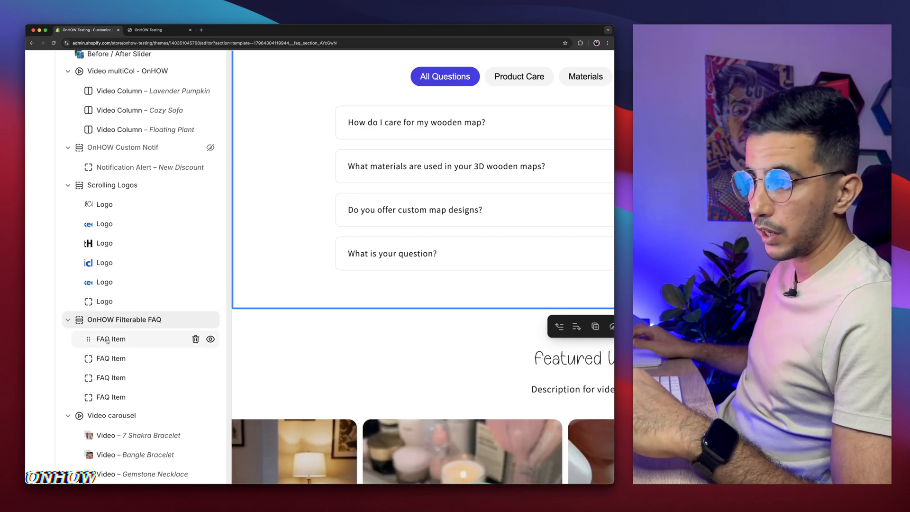
# - Open the first FAQ Item block and select its Question and Answer fields
pyautogui.click(111, 339)
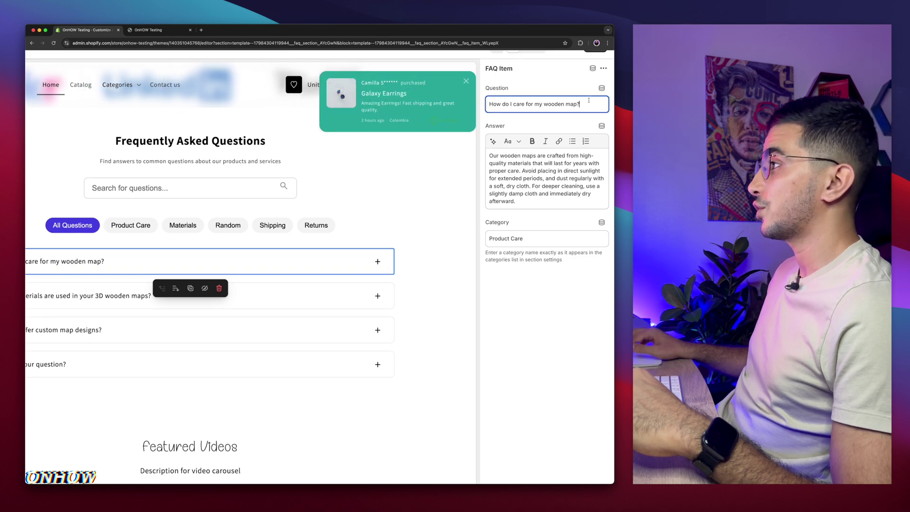
pyautogui.click(543, 179)
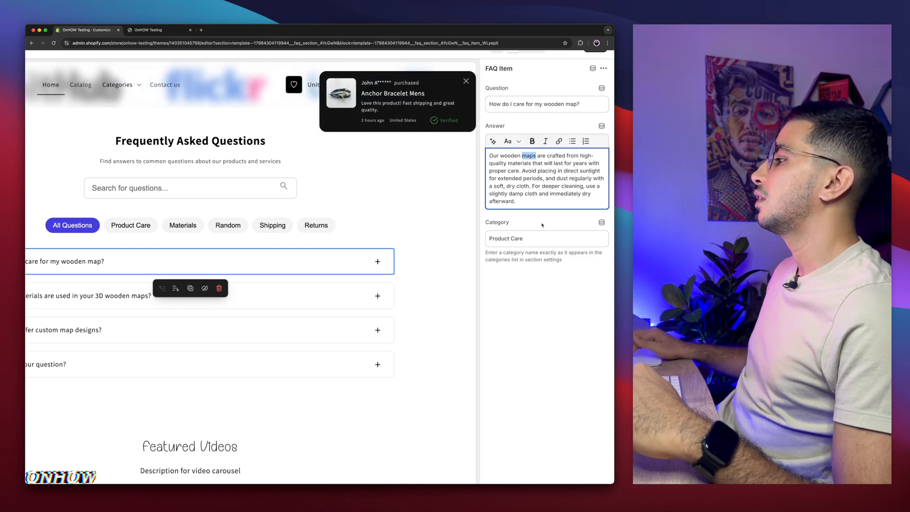
pyautogui.click(546, 238)
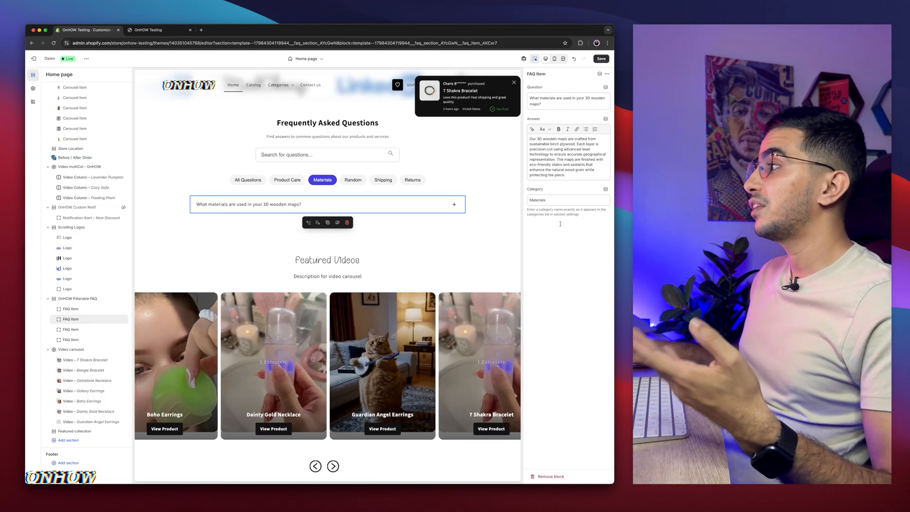
# - Filter the preview to the Materials tab, showing only the materials question
pyautogui.click(333, 466)
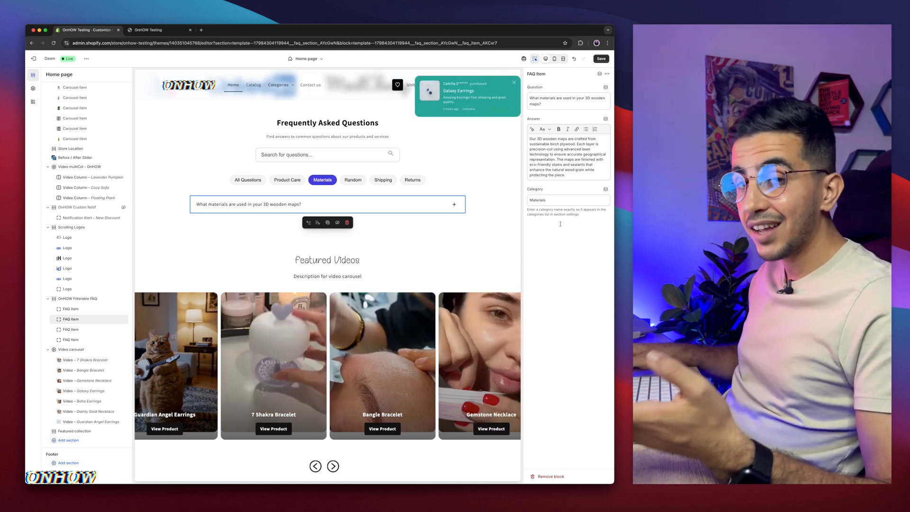
pyautogui.click(333, 466)
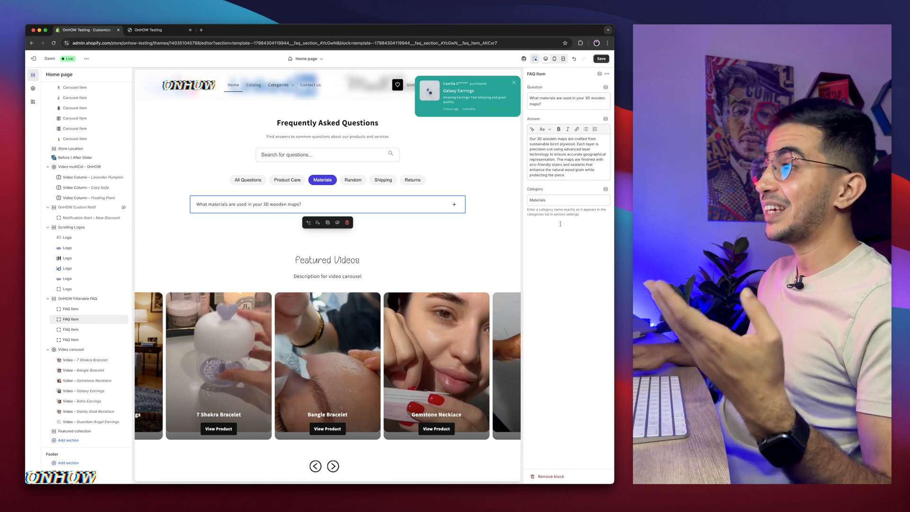